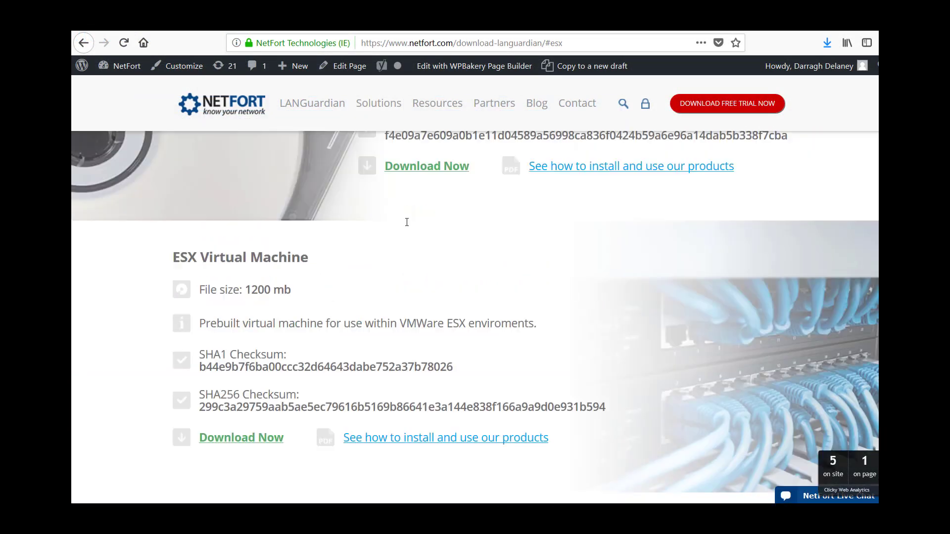
- Start downloading the ESX virtual machine image, then dismiss the download prompt without saving
scroll("down", 3)
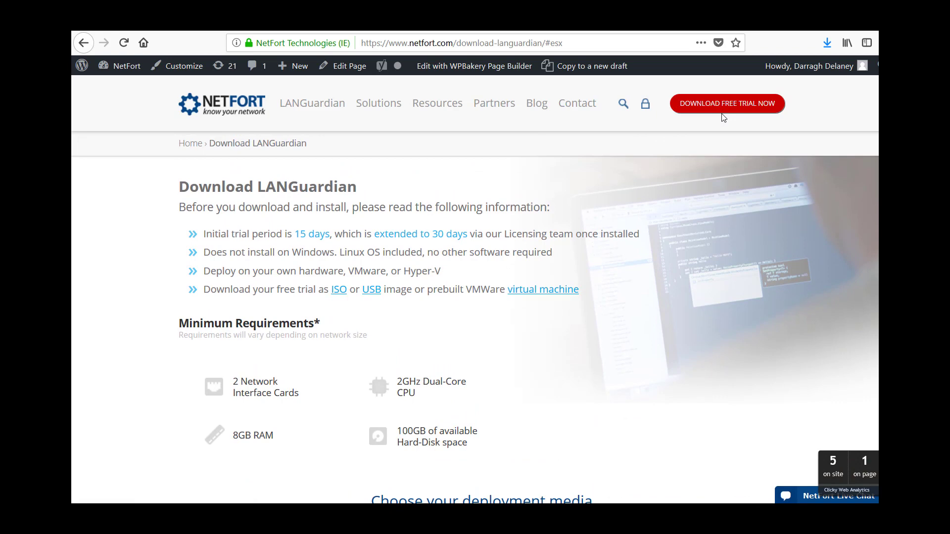
mouse_move(729, 111)
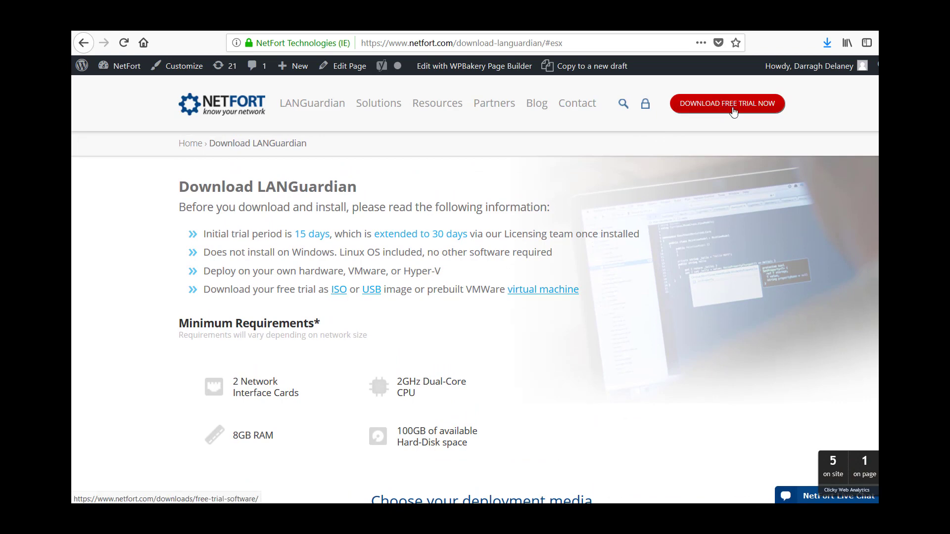
scroll("down", 3)
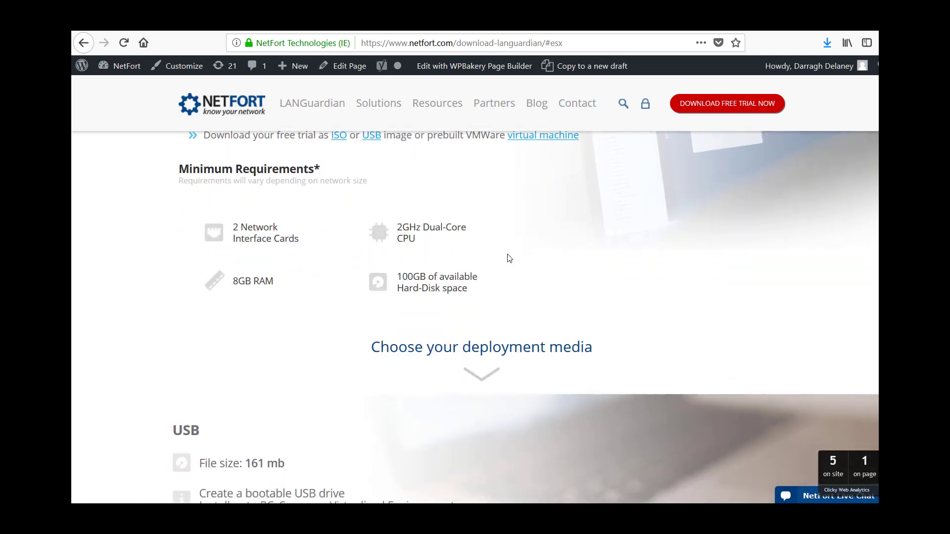
scroll("up", 3)
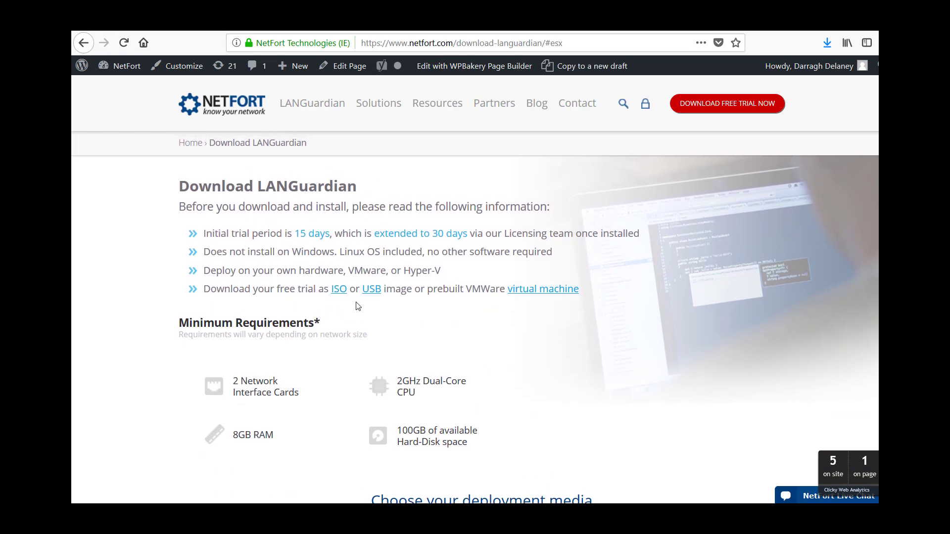
mouse_move(560, 302)
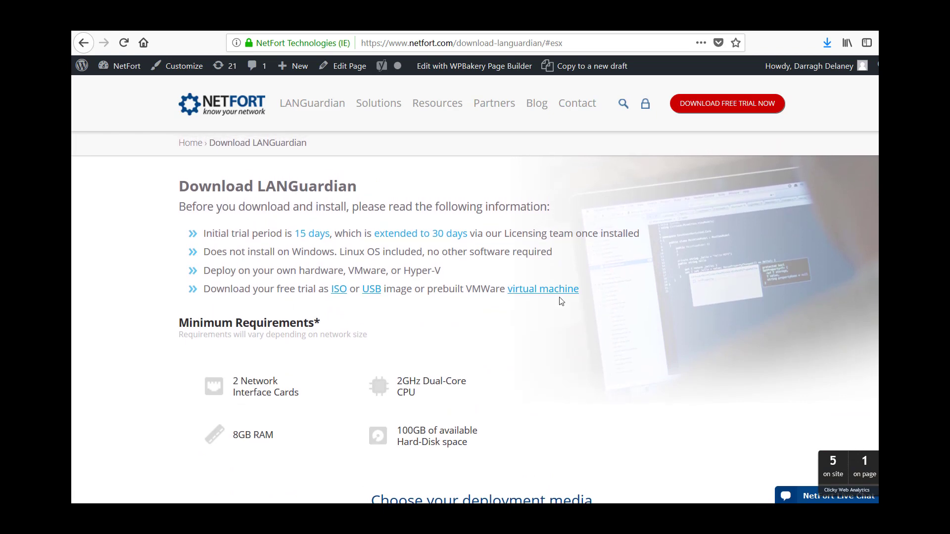
mouse_move(536, 297)
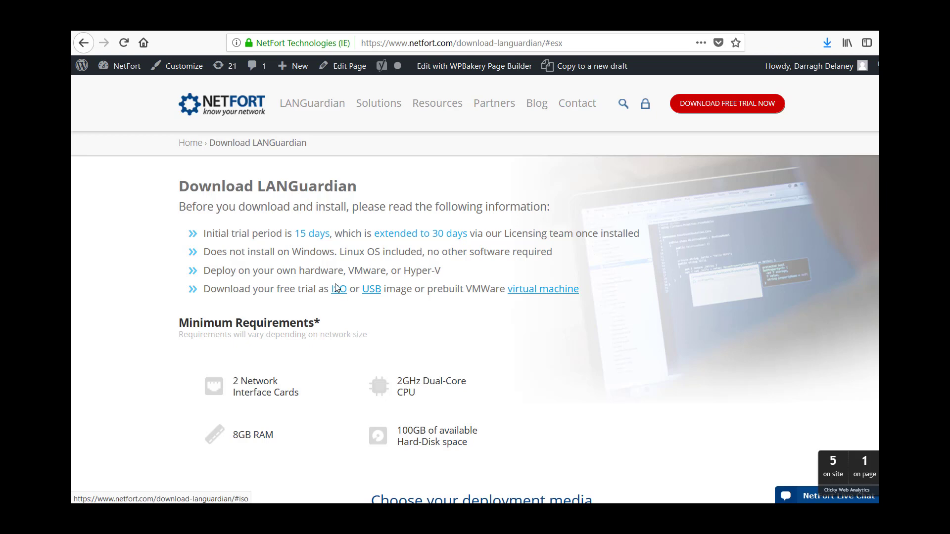
mouse_move(542, 289)
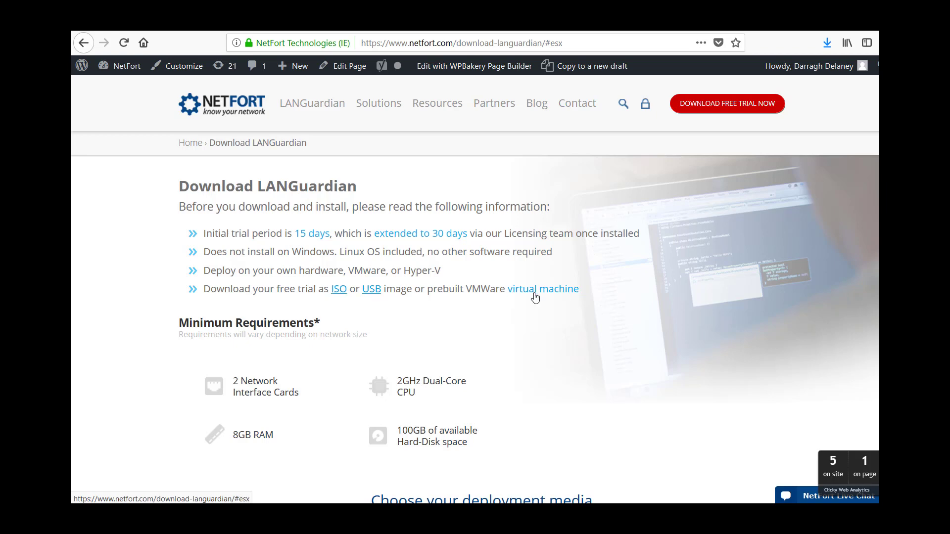
mouse_move(544, 298)
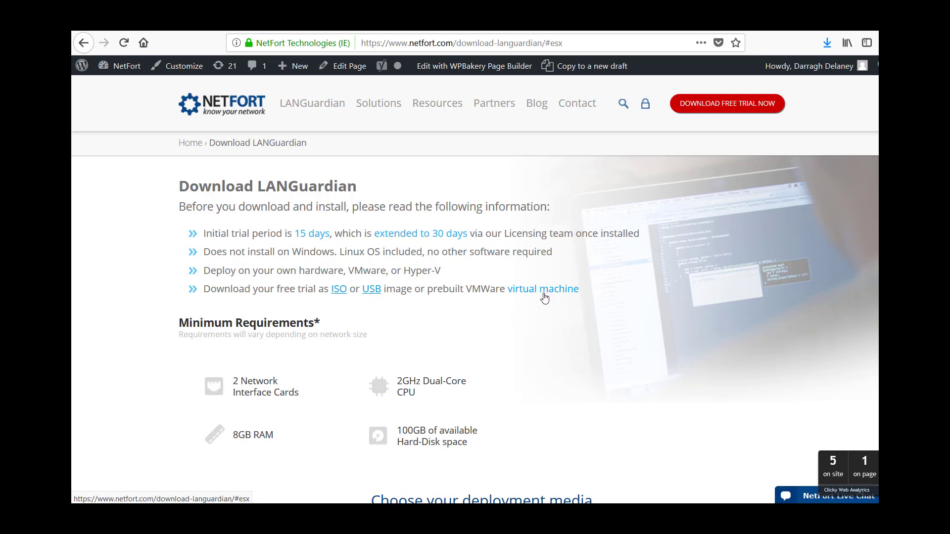
scroll("down", 3)
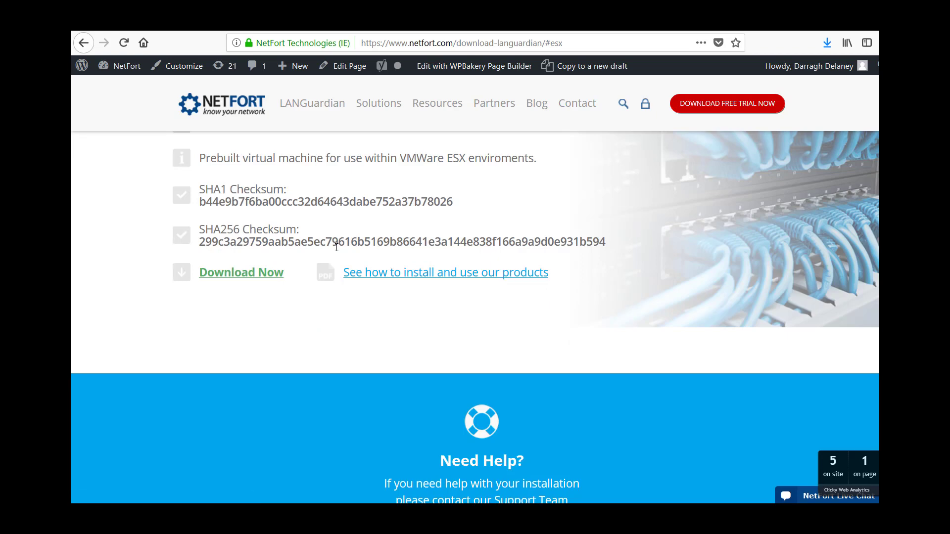
left_click(241, 272)
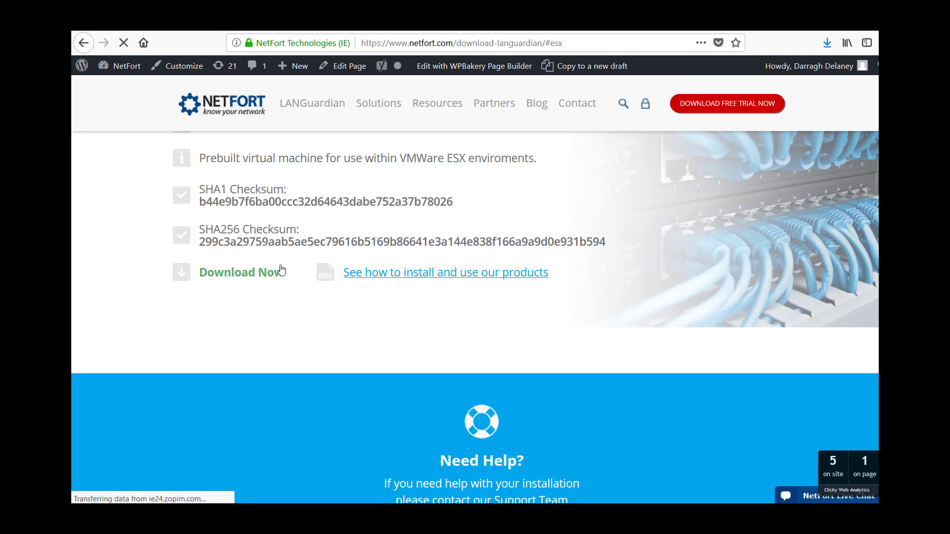
left_click(241, 272)
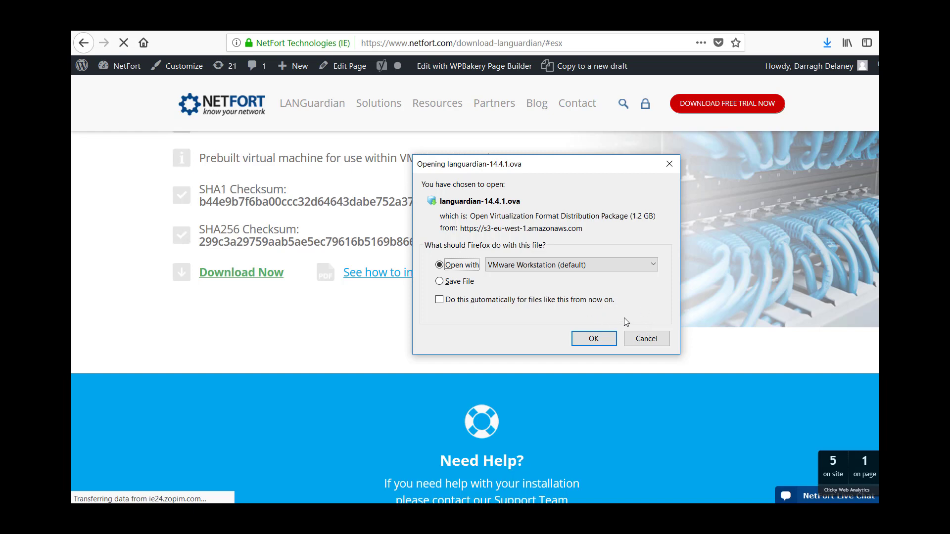
mouse_move(647, 338)
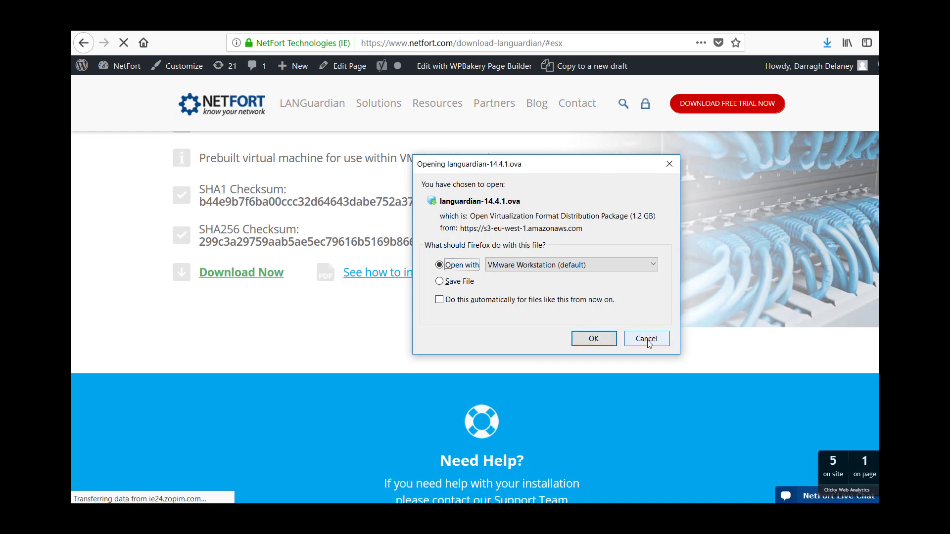
left_click(646, 338)
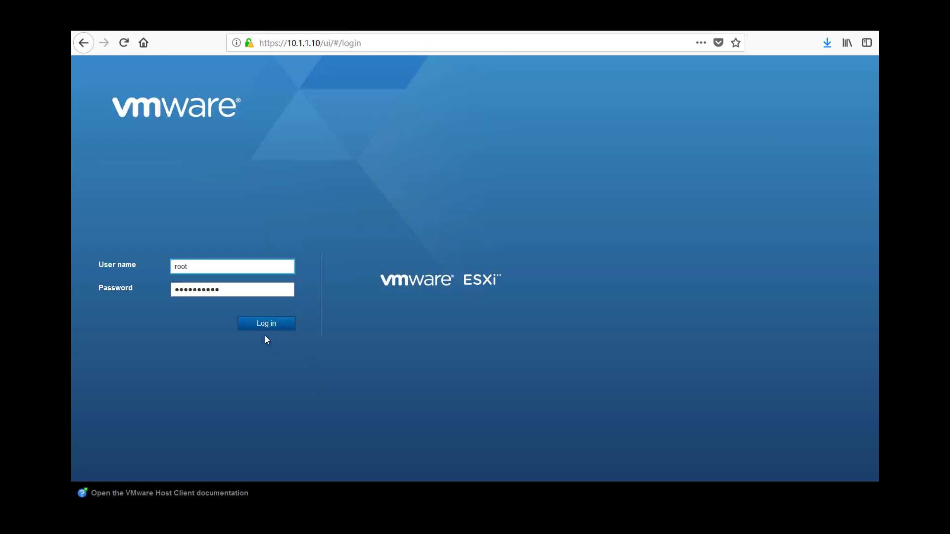
- Sign in to the ESXi host and show Networking's virtual switches list, holding vSwitch0
left_click(265, 323)
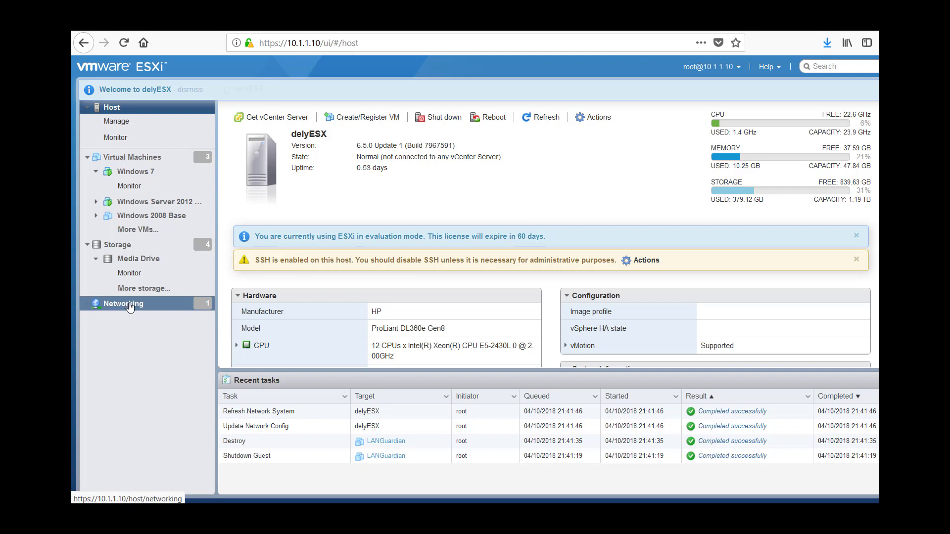
left_click(124, 304)
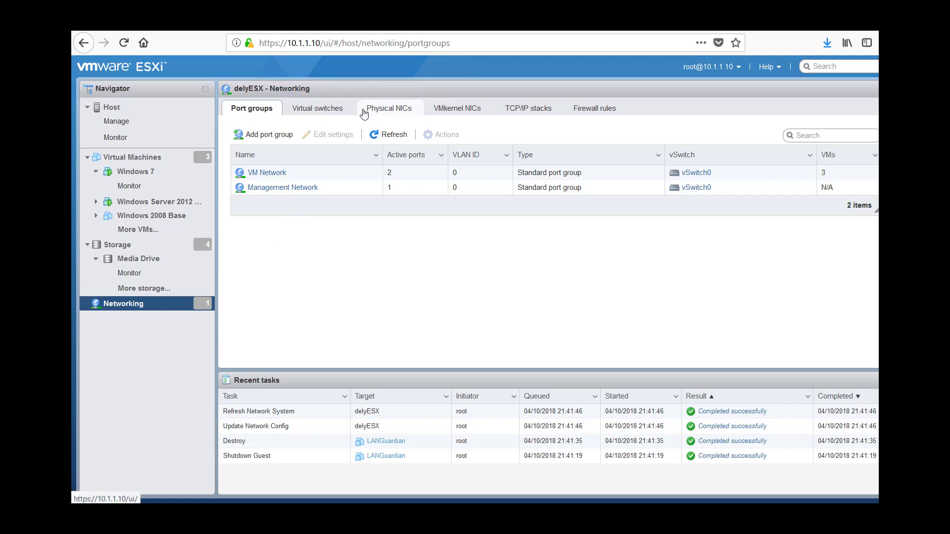
left_click(317, 107)
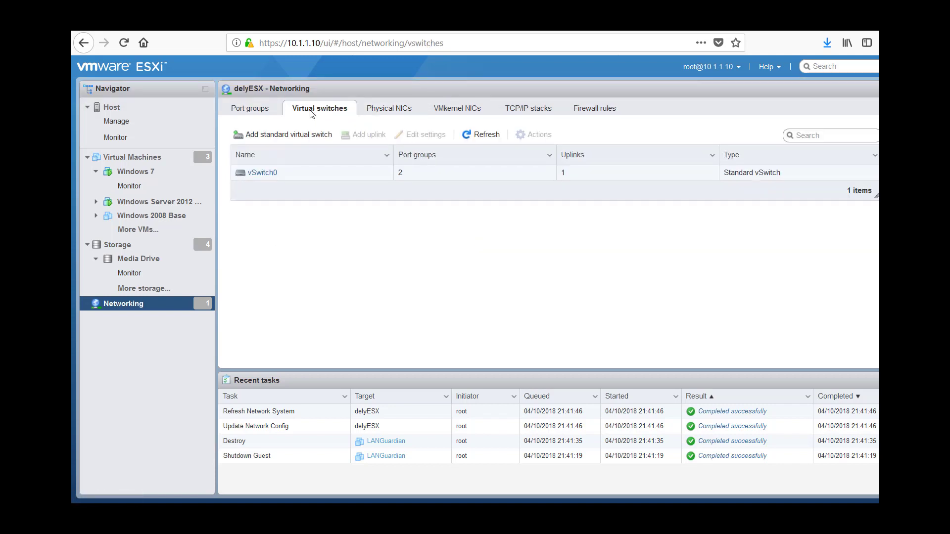
left_click(288, 134)
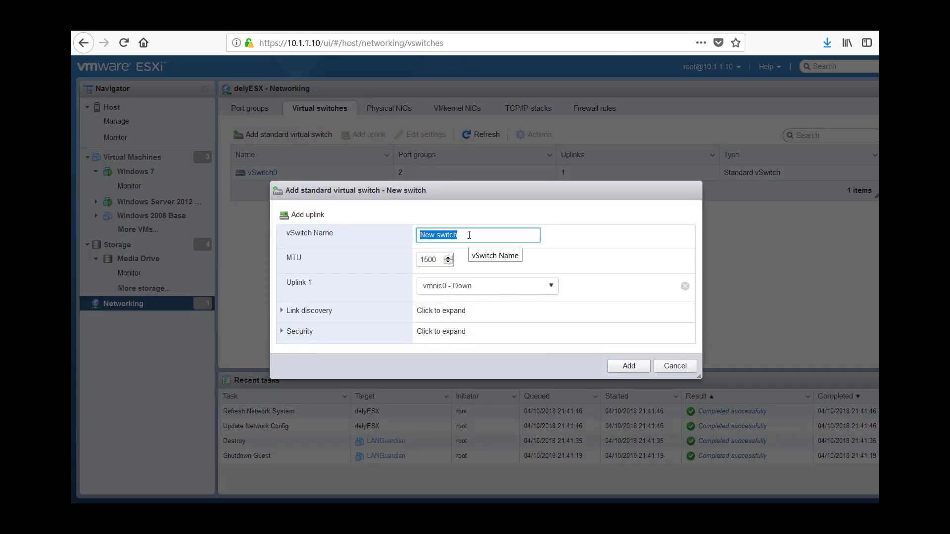
- Create standard virtual switch 'SPAN Switch' using vmnic4 as Uplink 1
type("SPA")
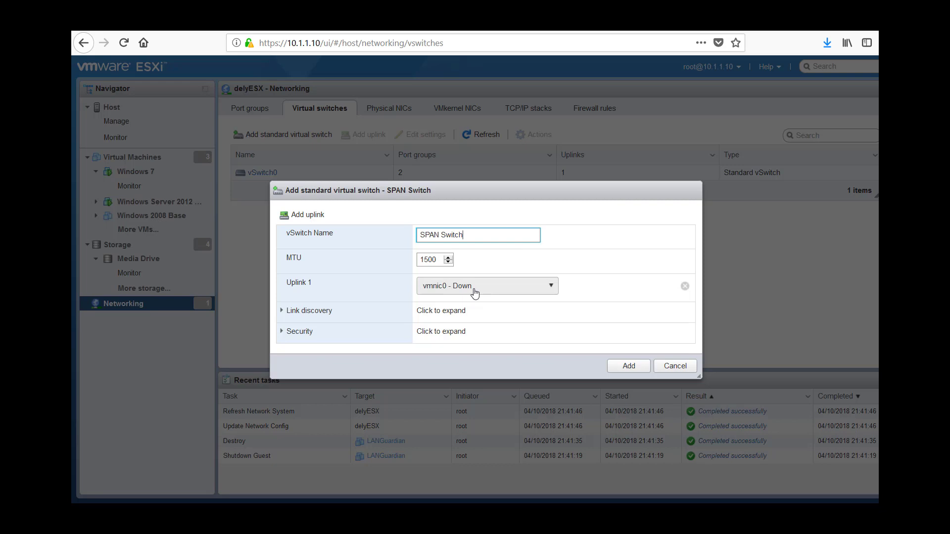
left_click(486, 285)
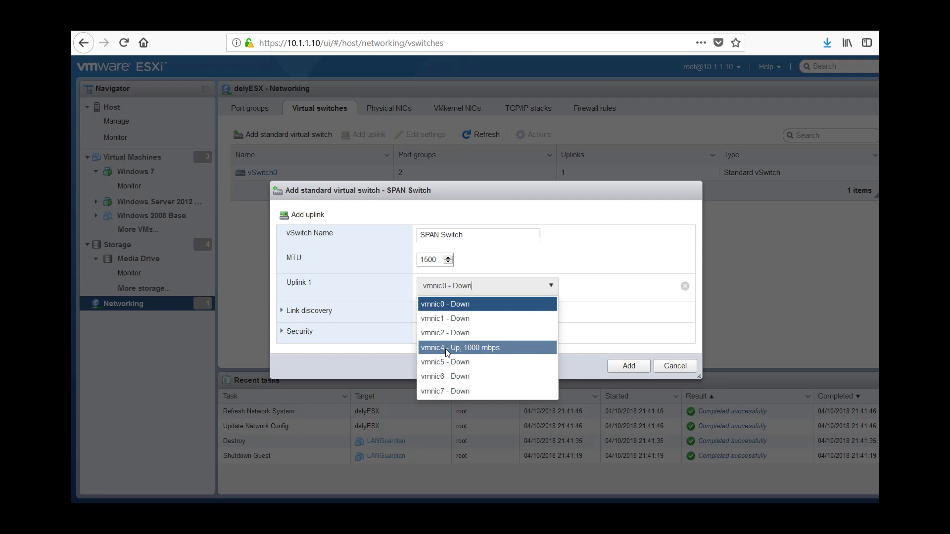
mouse_move(465, 352)
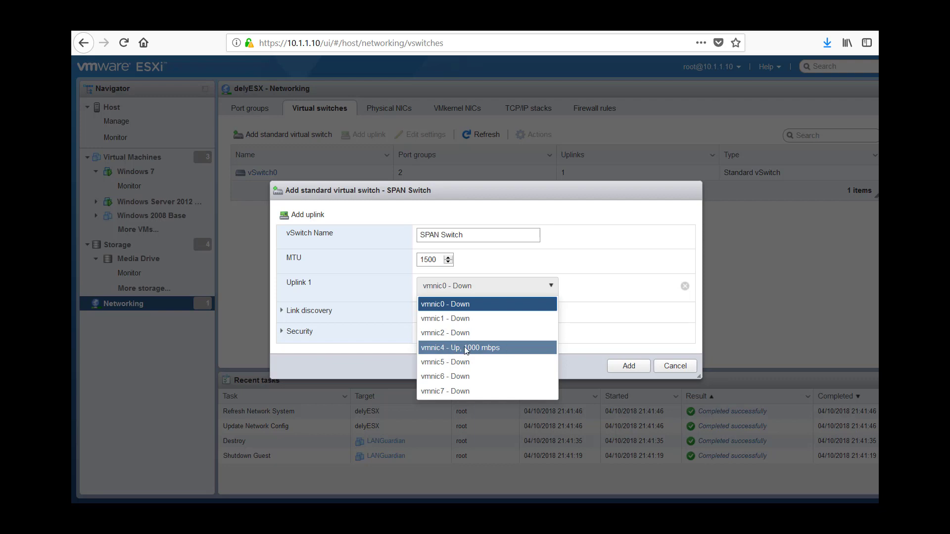
mouse_move(467, 351)
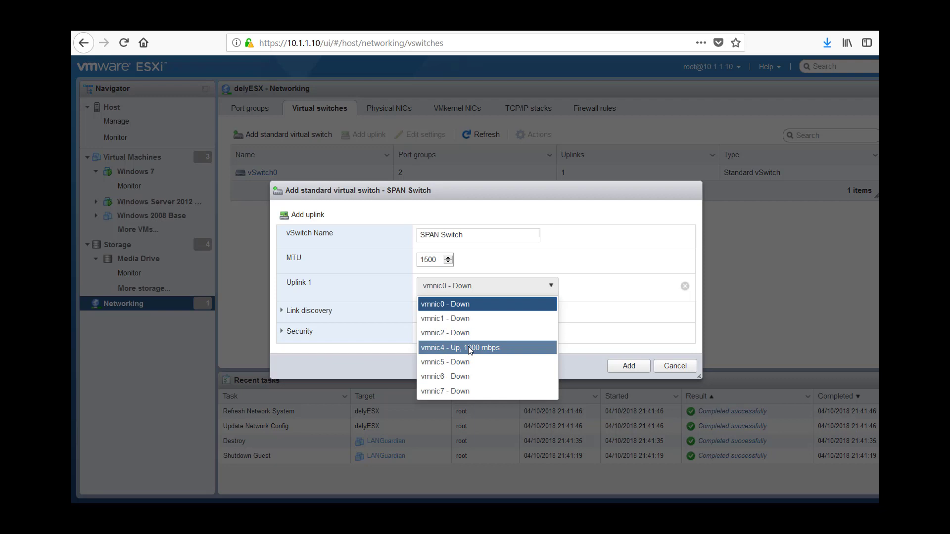
left_click(459, 348)
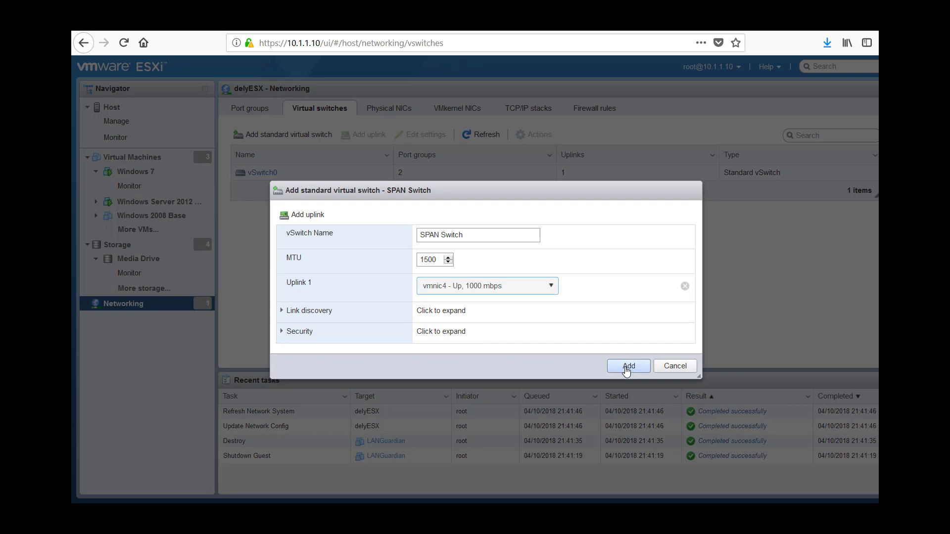
left_click(627, 366)
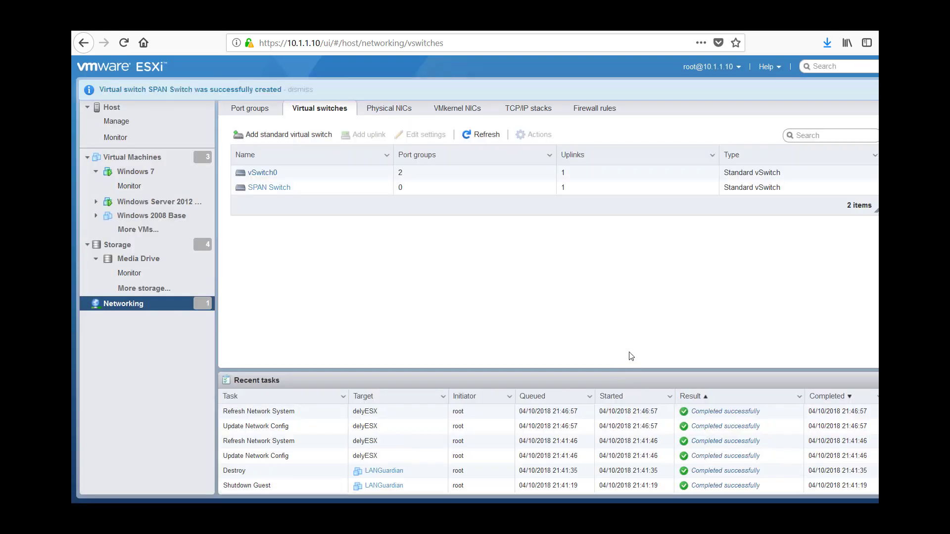
- Add port group 'Monitoring Group' on SPAN Switch with promiscuous mode set to Accept
left_click(251, 108)
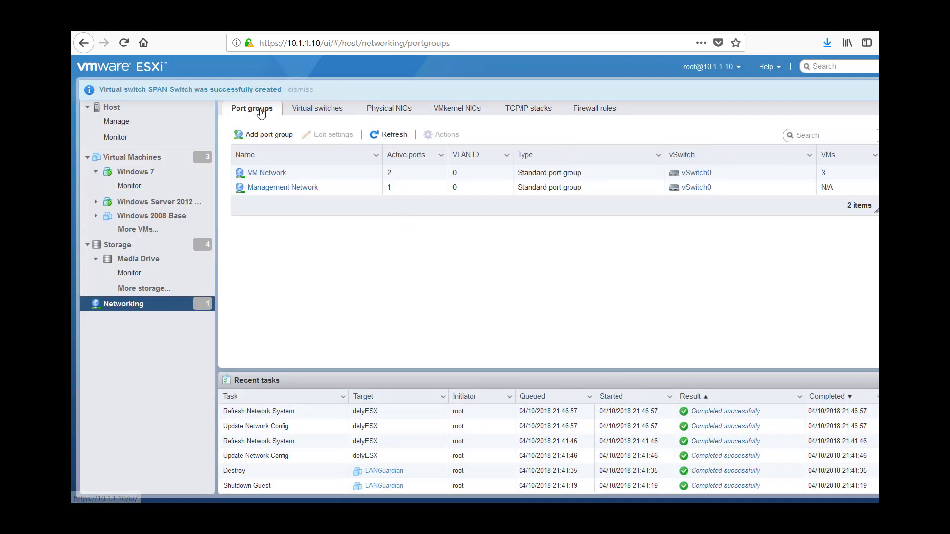
left_click(268, 134)
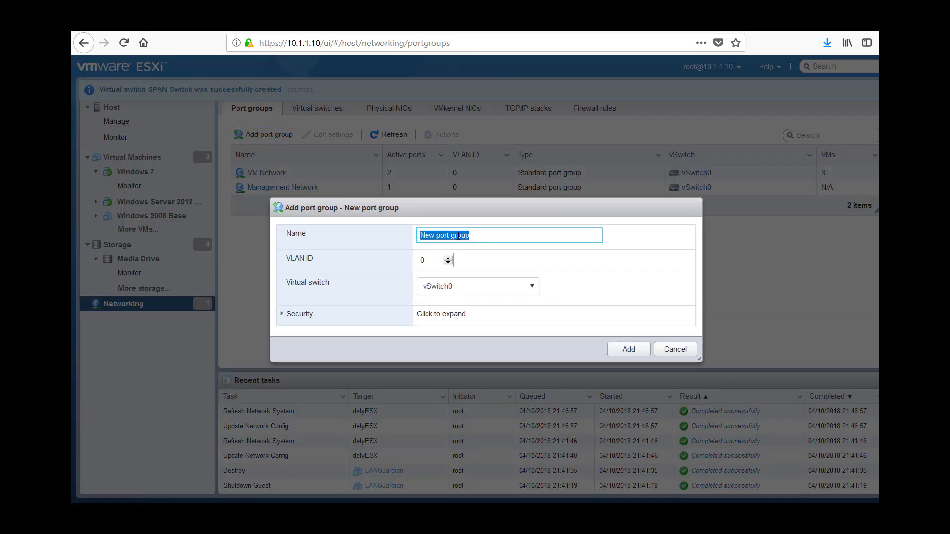
type("Monitoring G")
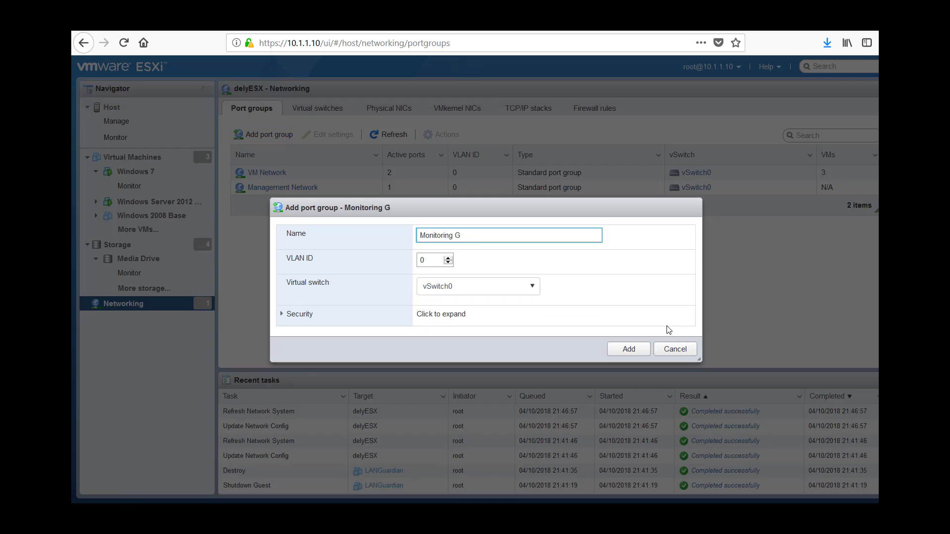
type("roup")
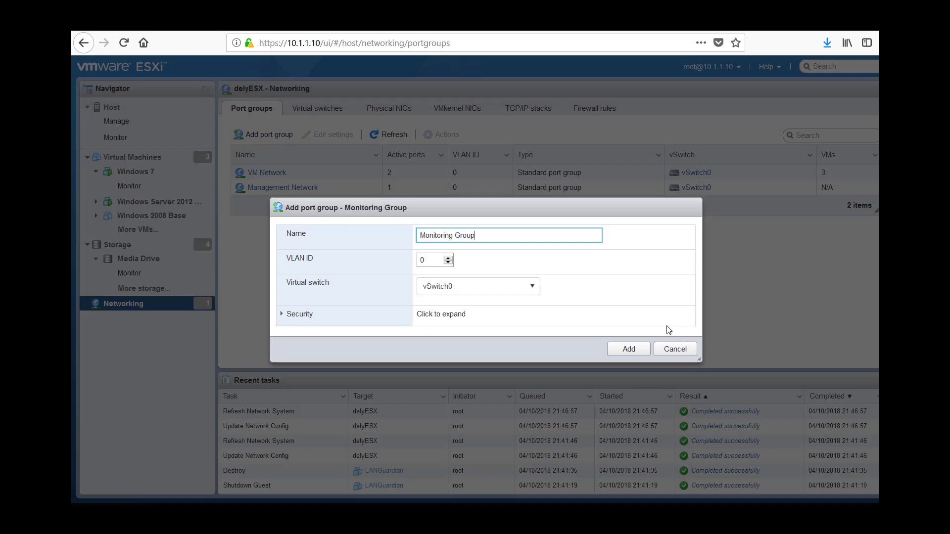
mouse_move(450, 290)
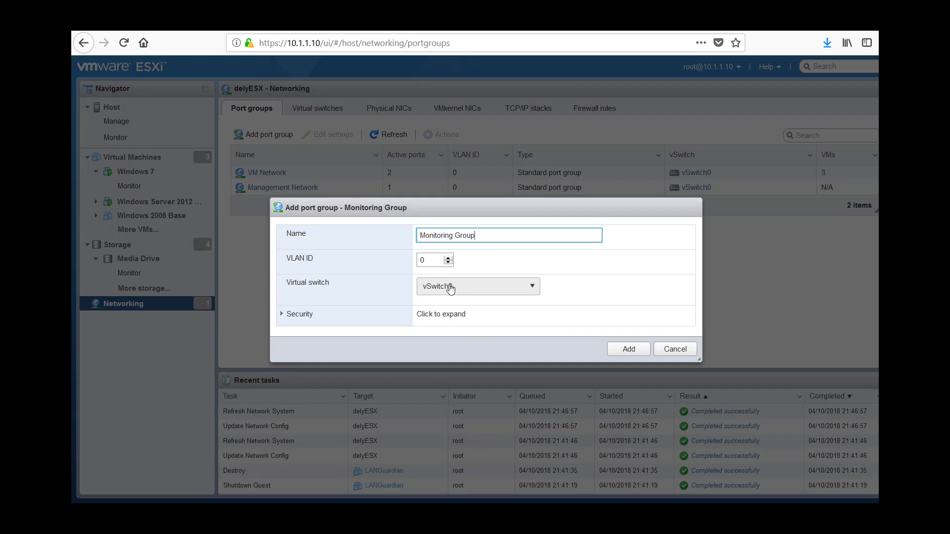
left_click(478, 286)
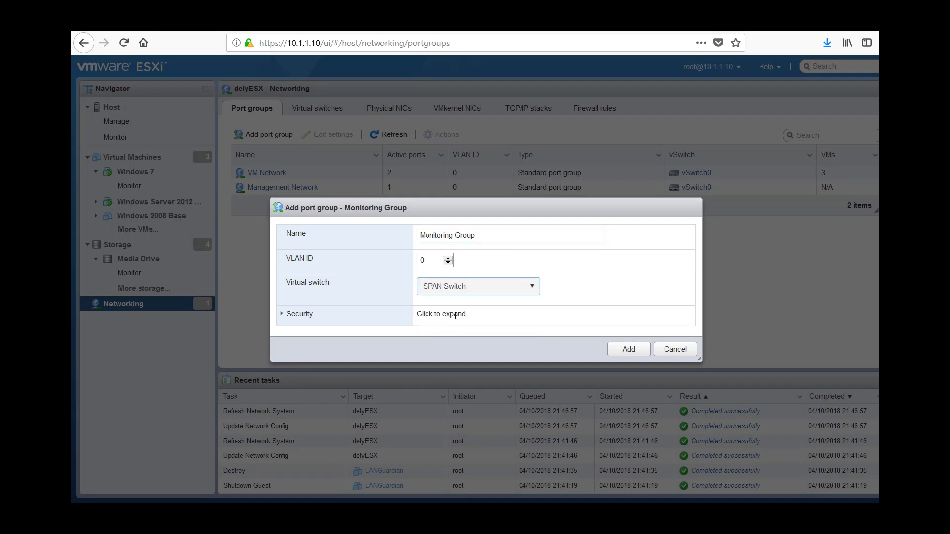
left_click(297, 314)
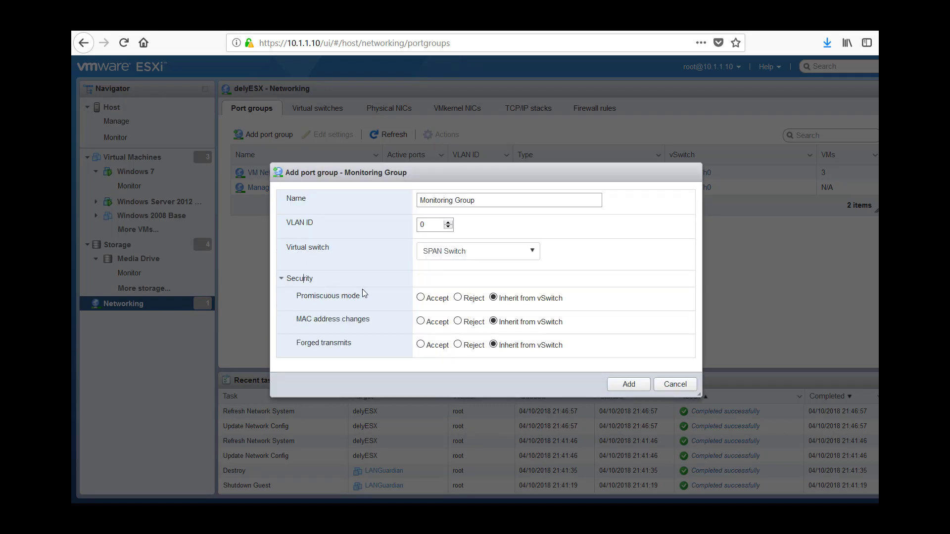
left_click(420, 297)
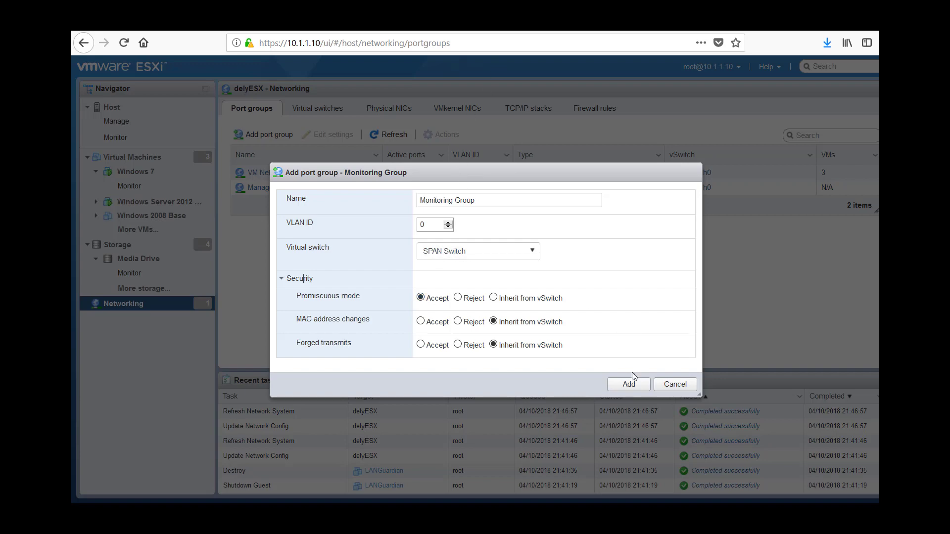
left_click(629, 384)
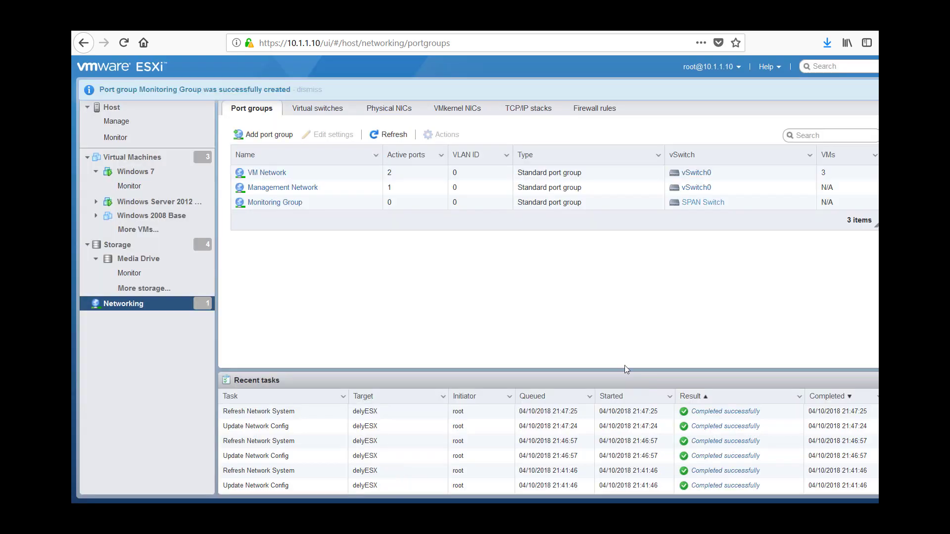
mouse_move(491, 279)
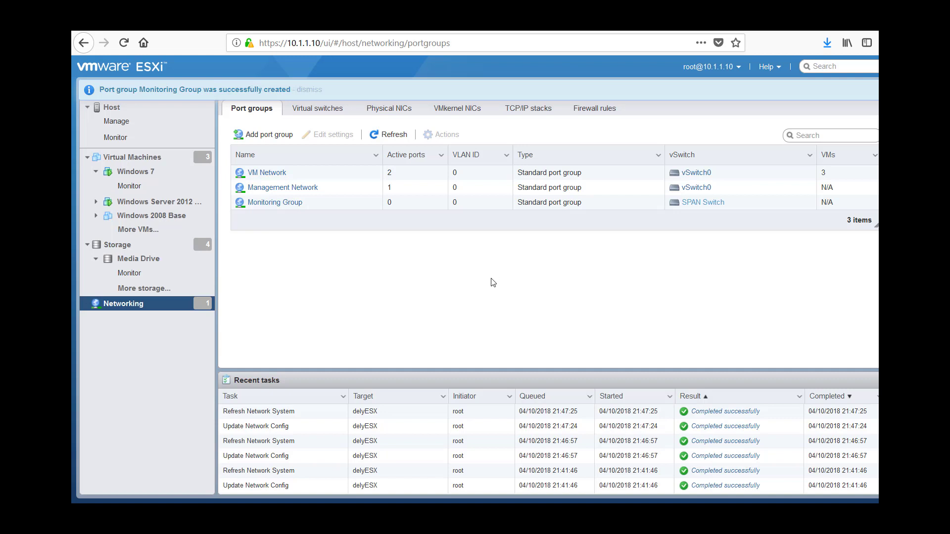
- Show the Virtual Machines list: Windows 2008 Base, Windows 7, Windows Server 2012 Base
left_click(128, 157)
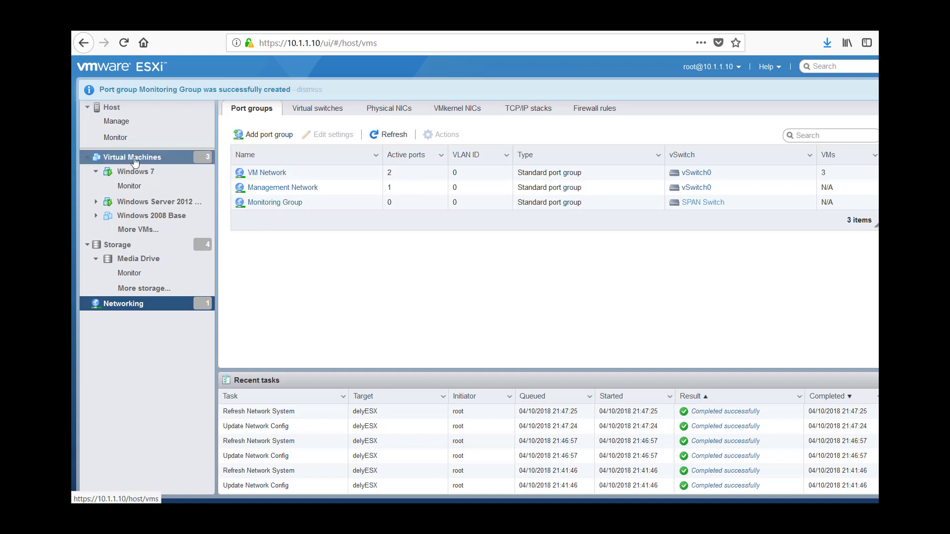
left_click(130, 157)
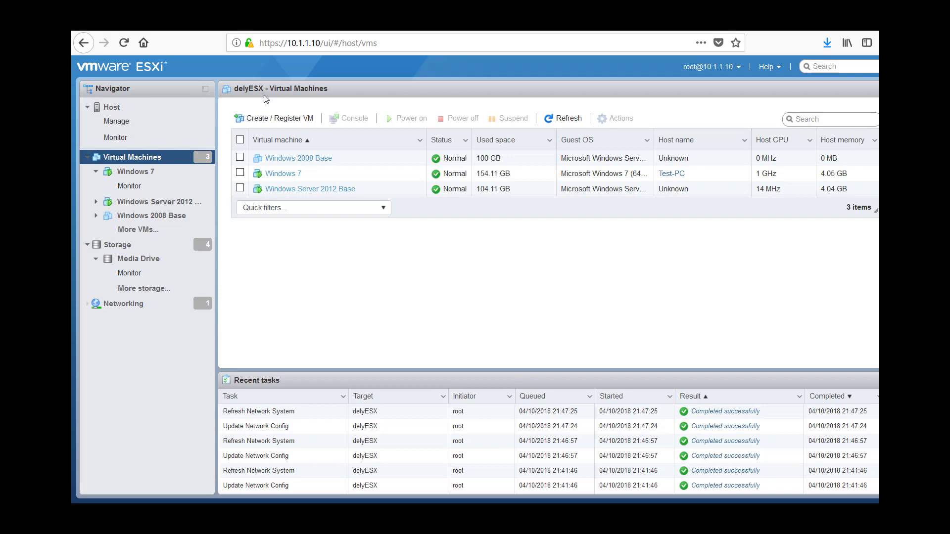
- Deploy the languardian-14.4.1 OVA as VM 'LANGuardian' on the VM Drive datastore
left_click(273, 119)
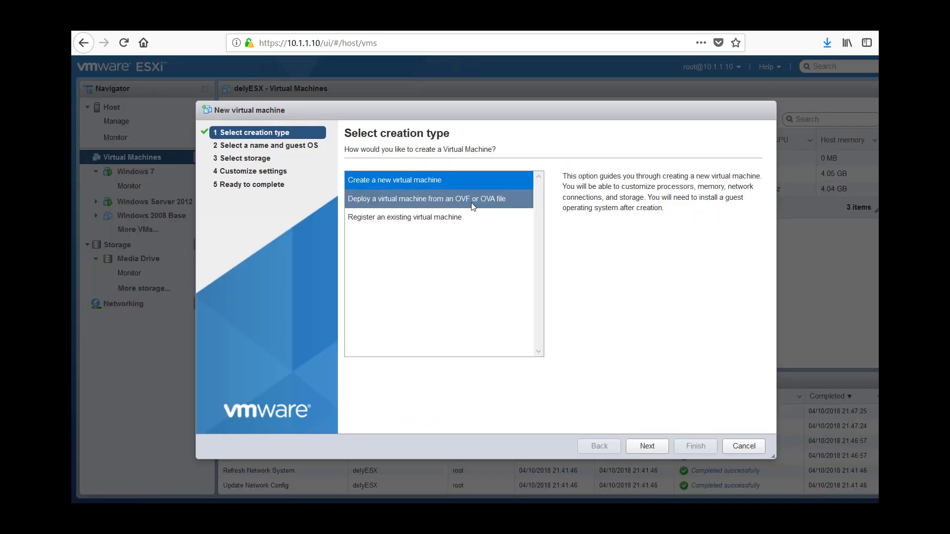
left_click(429, 198)
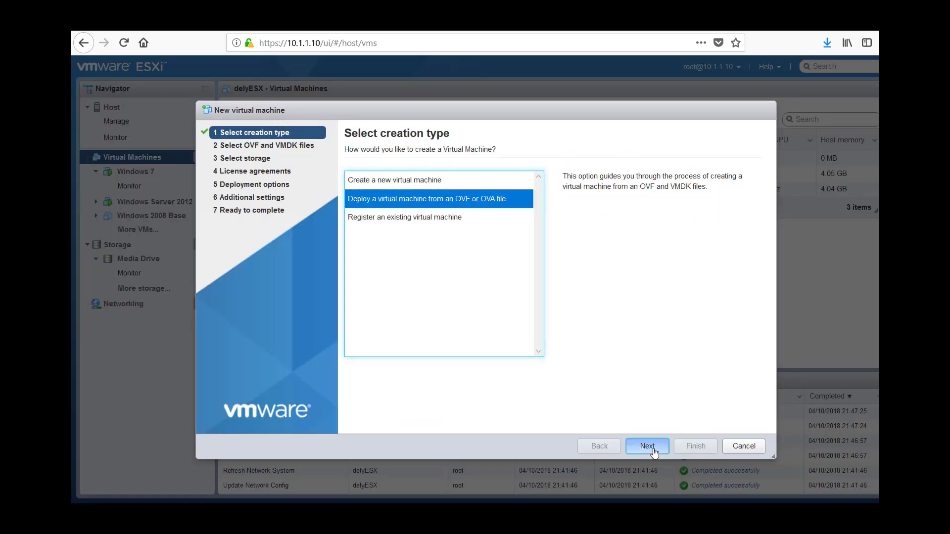
left_click(648, 446)
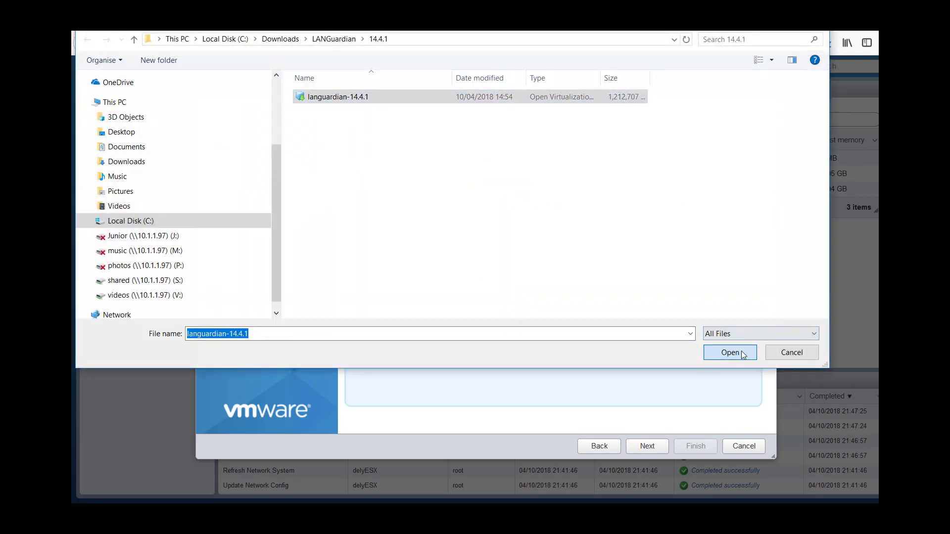
left_click(730, 353)
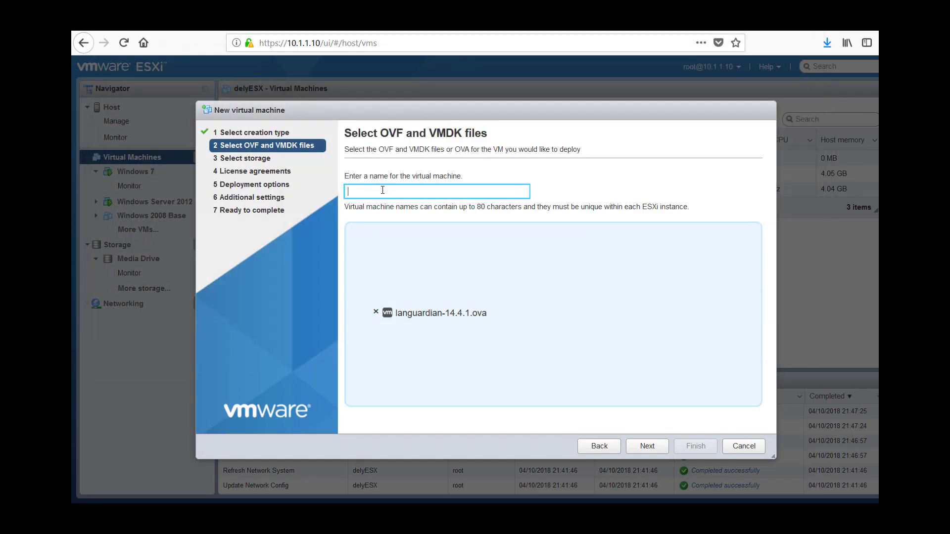
type("LANGuardian")
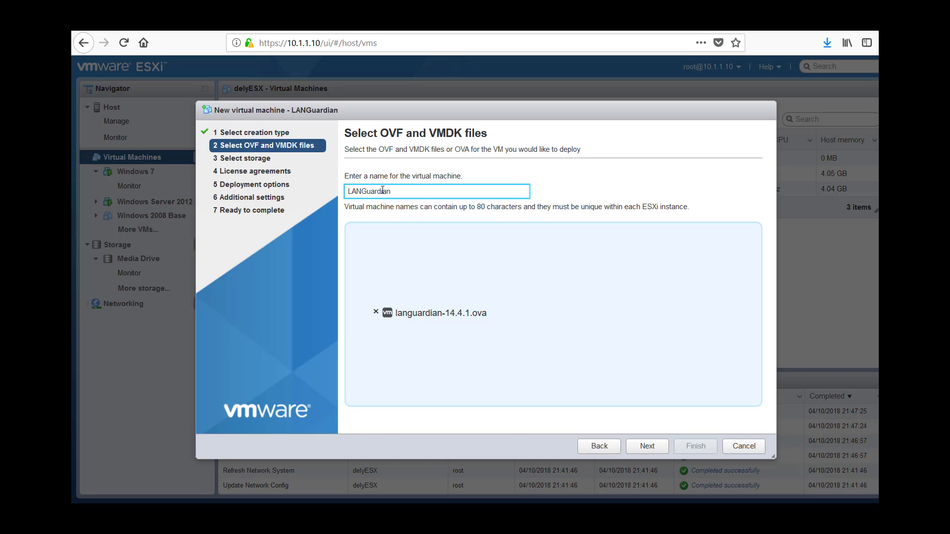
left_click(646, 445)
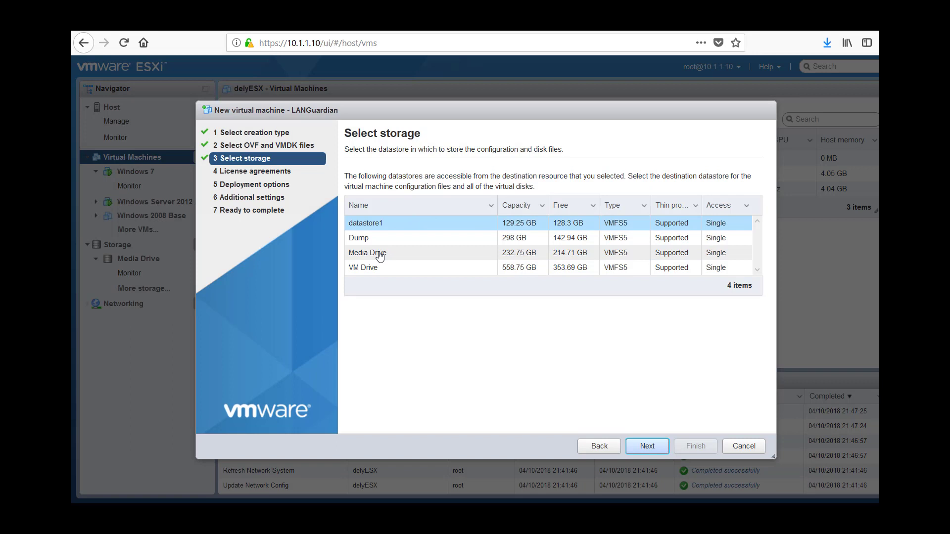
left_click(363, 267)
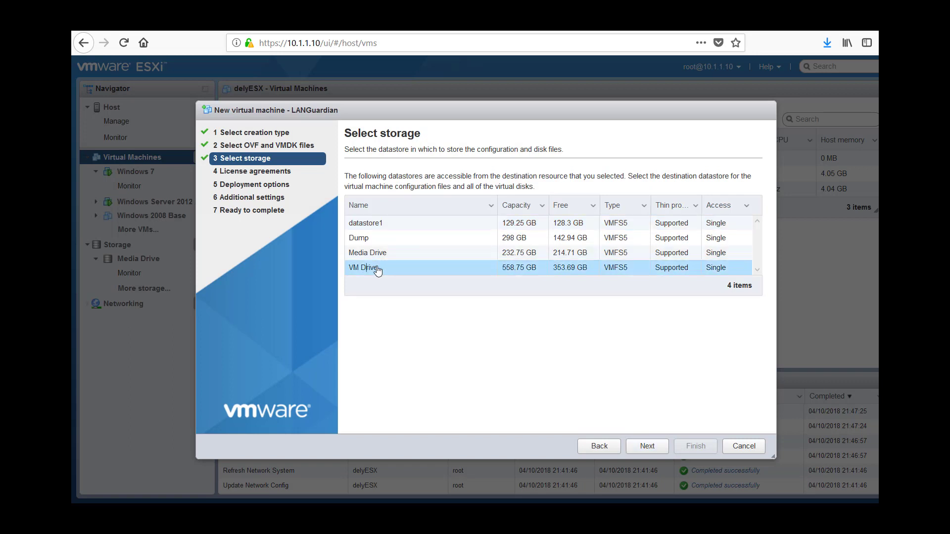
left_click(647, 446)
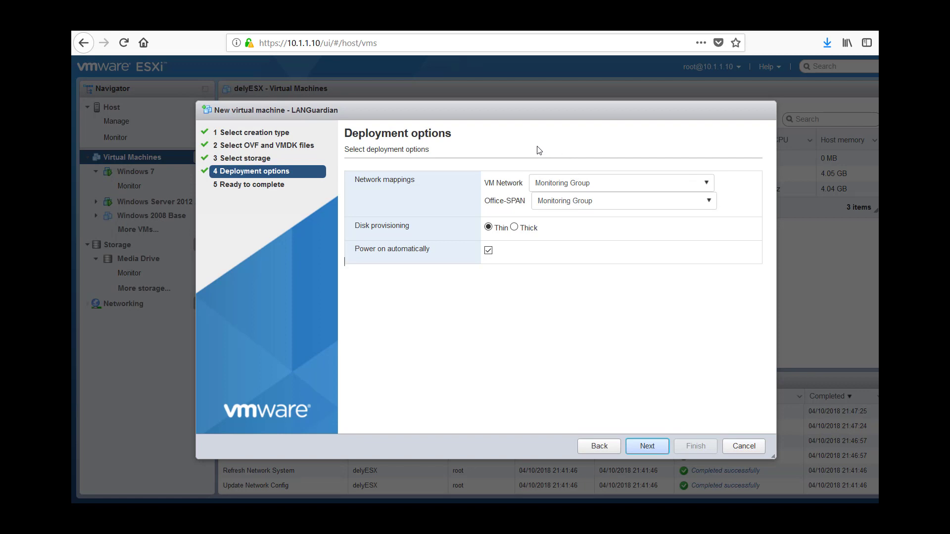
mouse_move(539, 176)
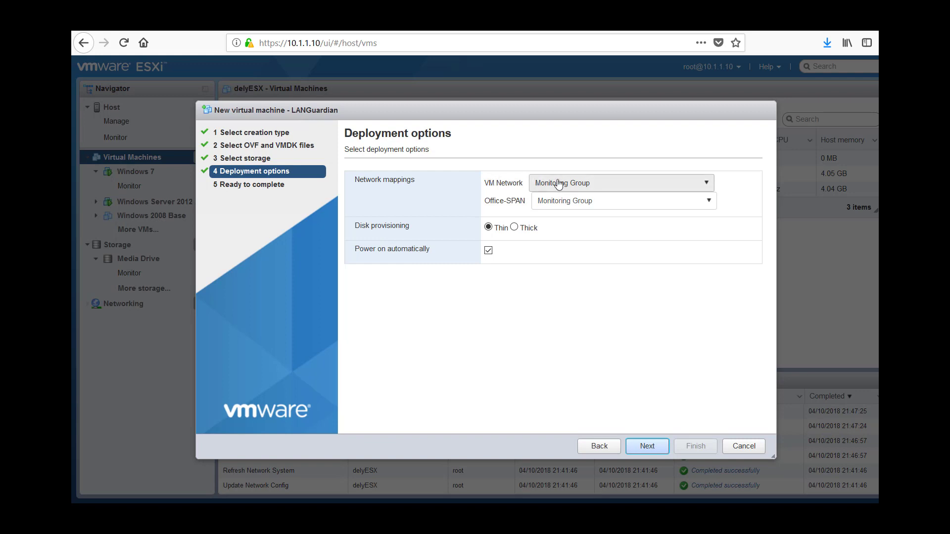
- Map VM Network to VM Network and Office-SPAN to Monitoring Group, finish, open LANGuardian
left_click(618, 183)
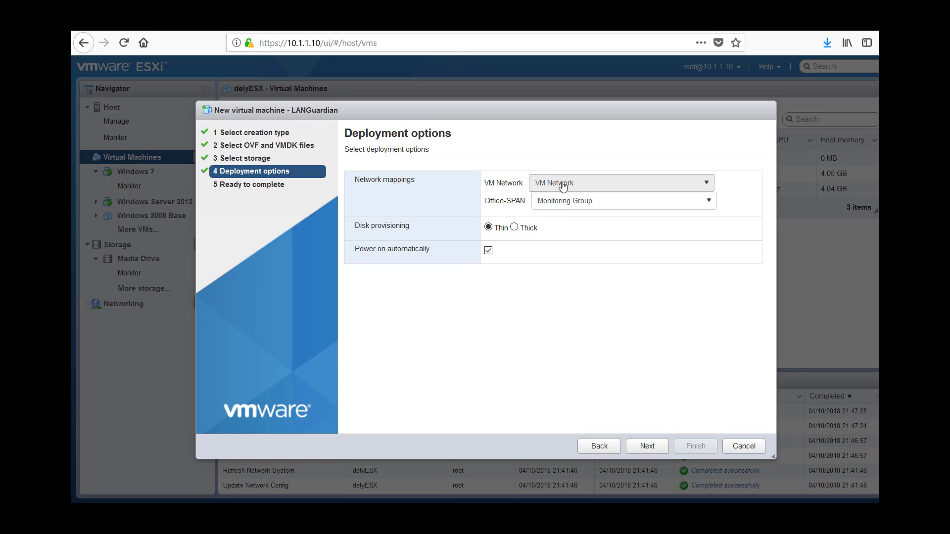
mouse_move(556, 186)
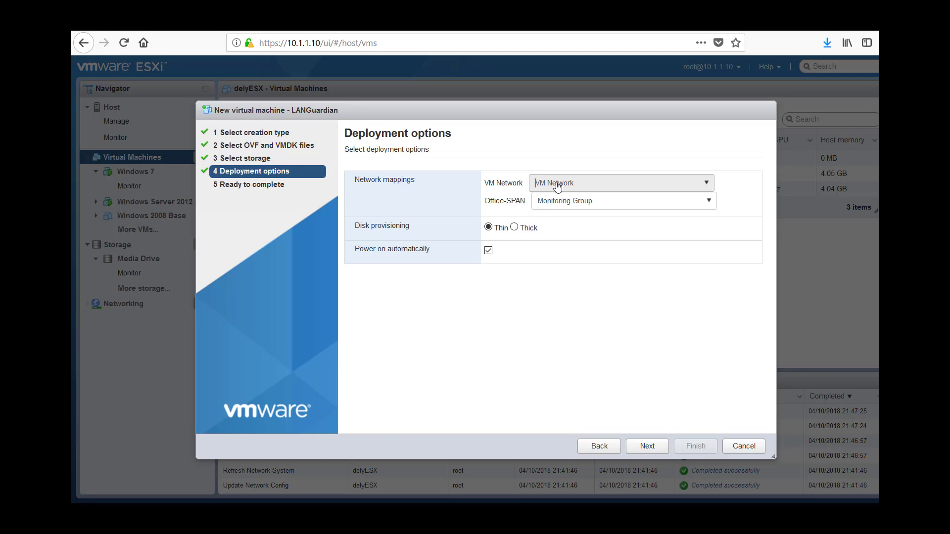
mouse_move(510, 200)
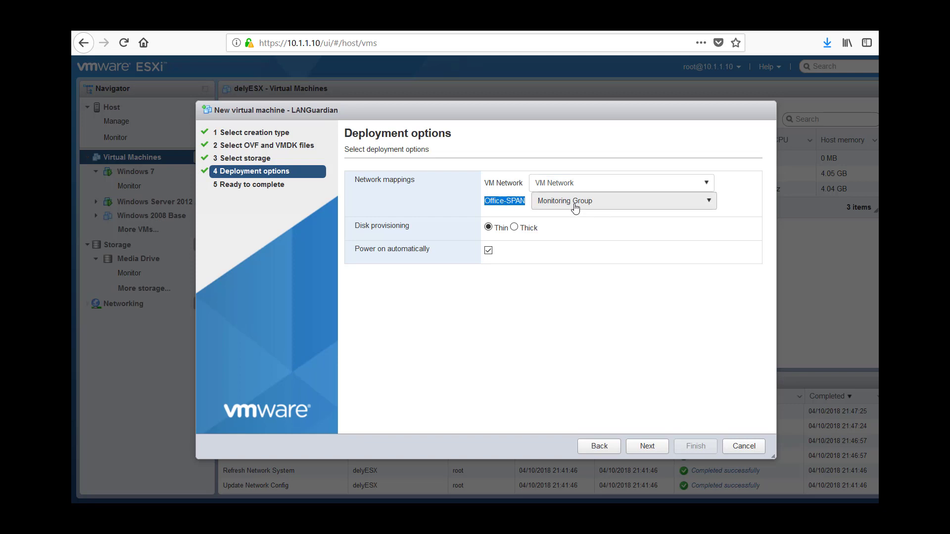
left_click(621, 200)
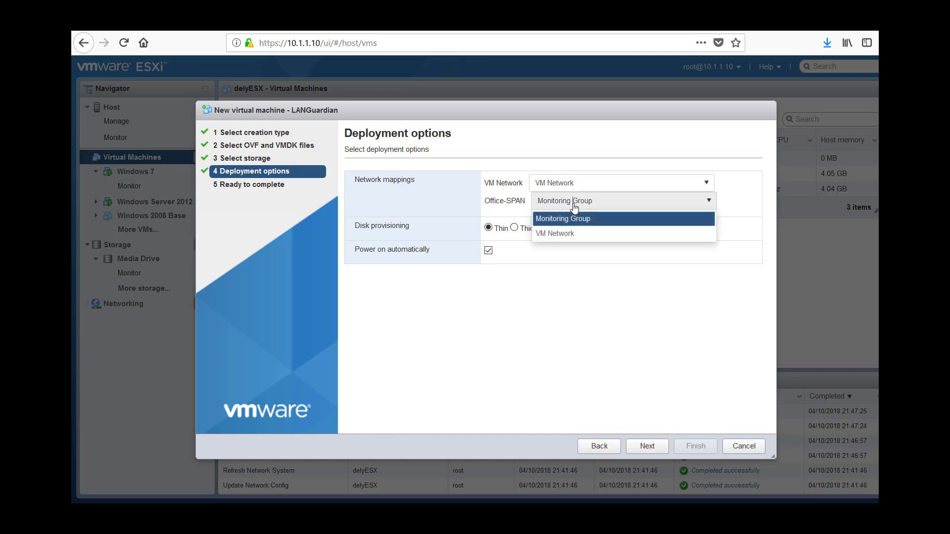
left_click(562, 219)
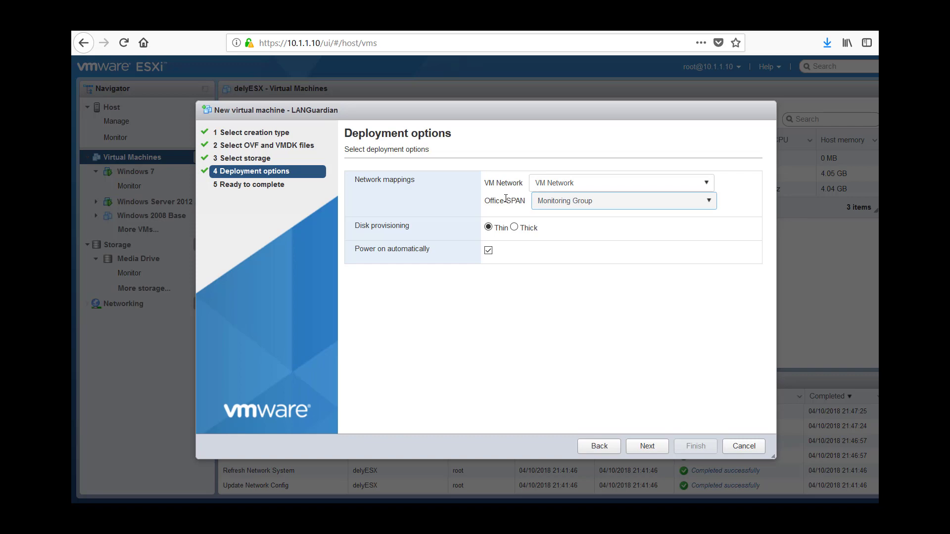
left_click(646, 446)
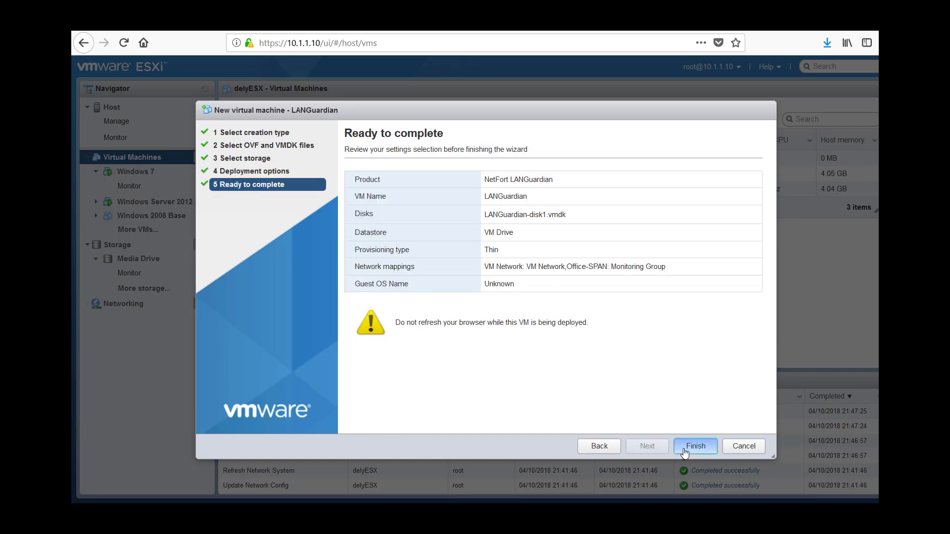
left_click(695, 446)
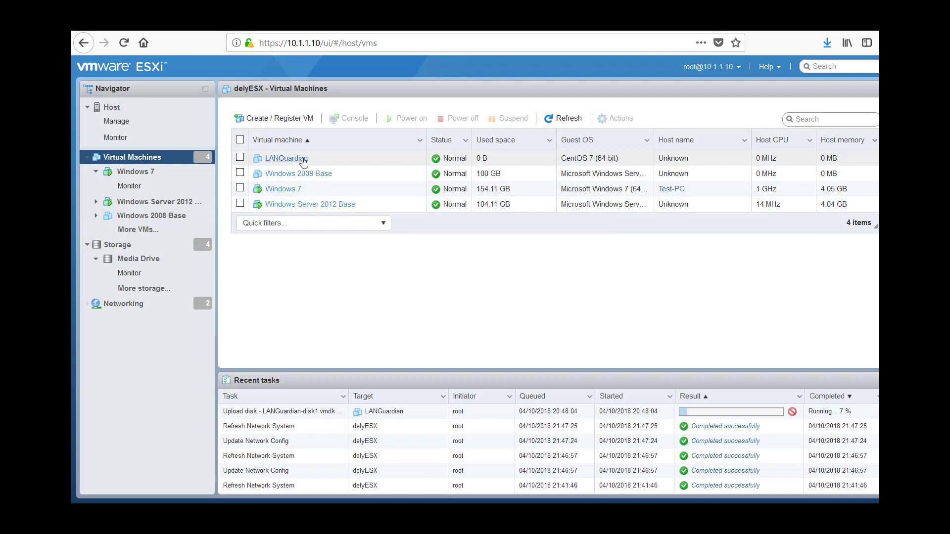
left_click(283, 158)
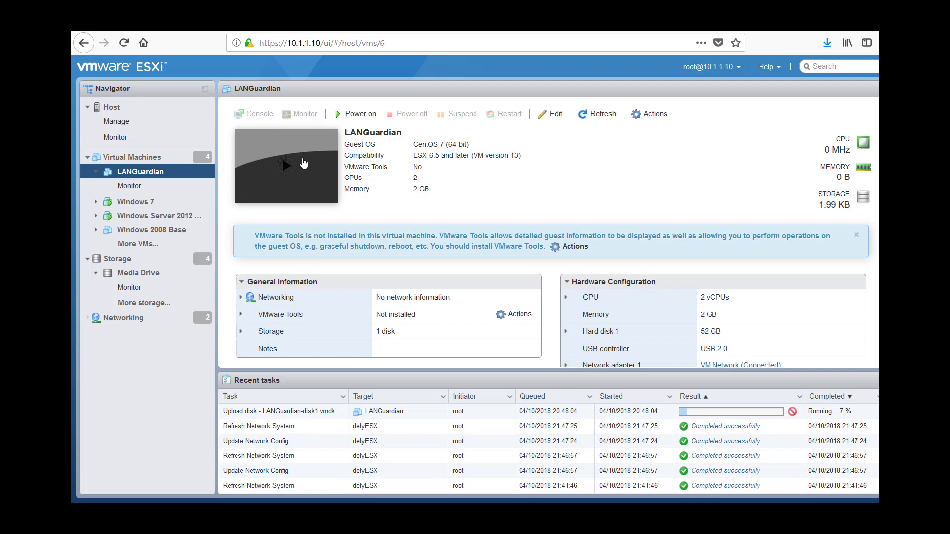
- Power on the LANGuardian VM, retrying once its import has completed
left_click(355, 114)
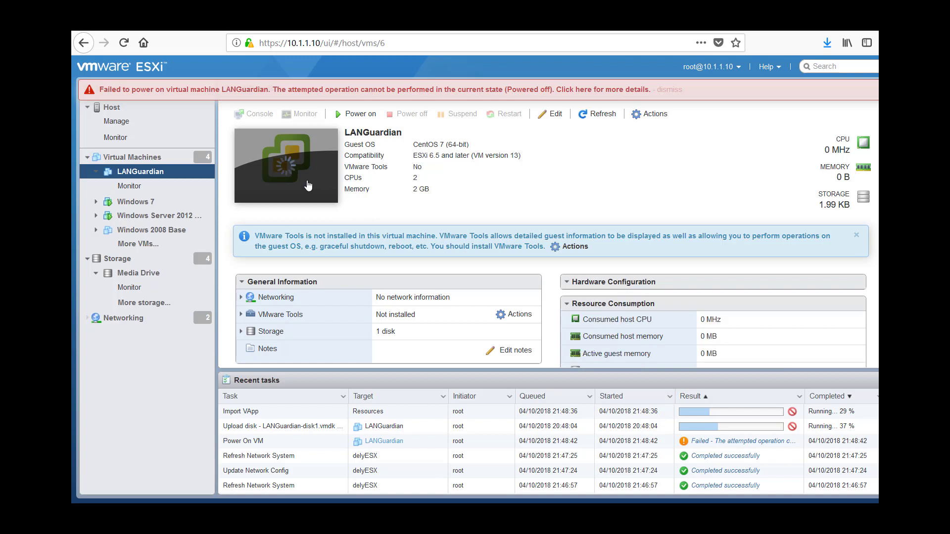
left_click(360, 114)
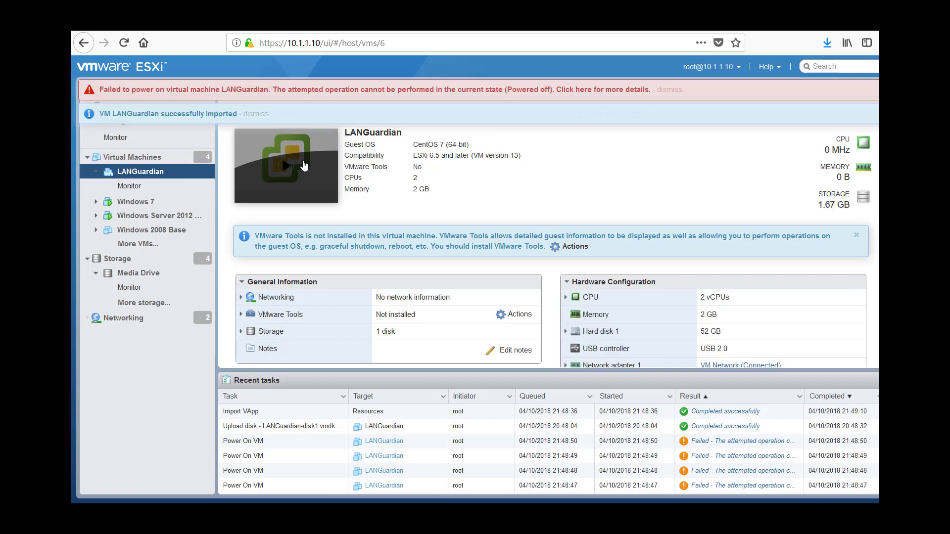
left_click(303, 165)
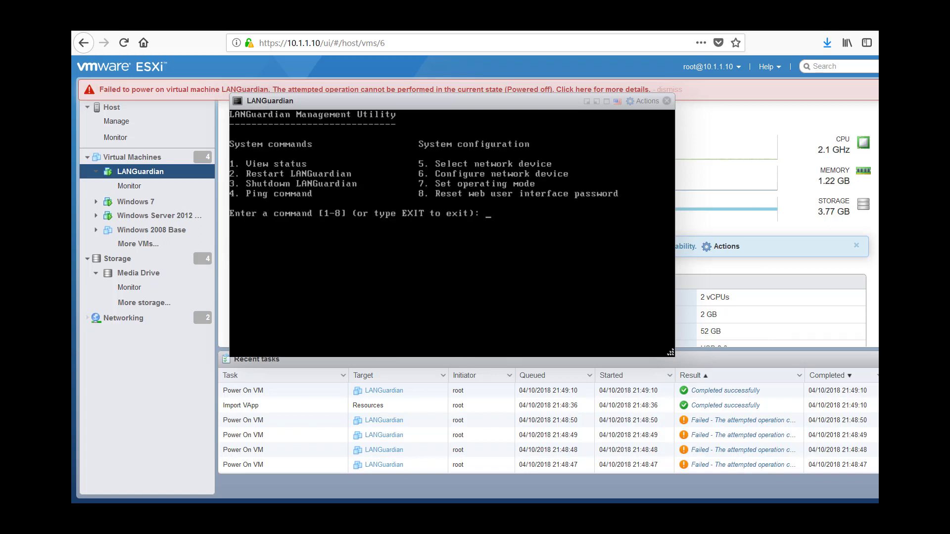
- Enter 10.1.1.203 as the computer IP address in the LANGuardian console
type("6")
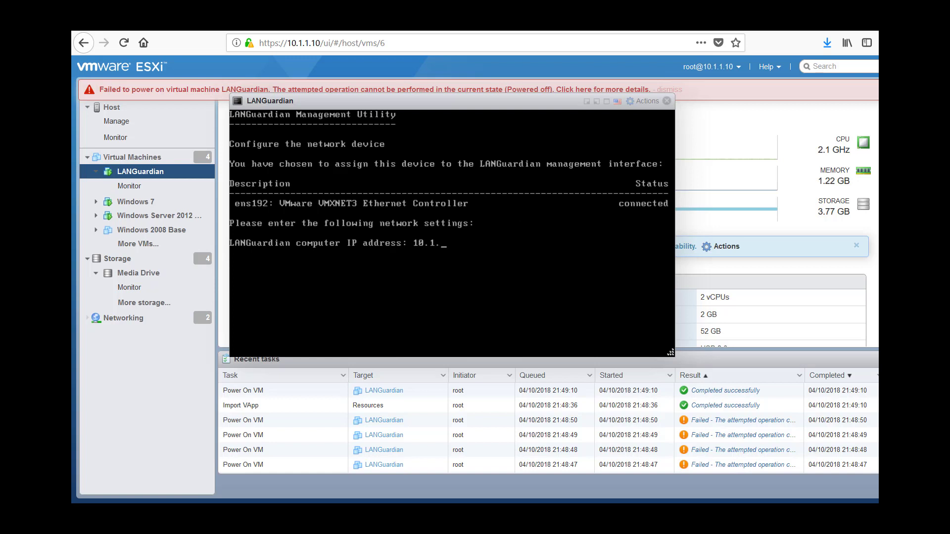
type("1.203")
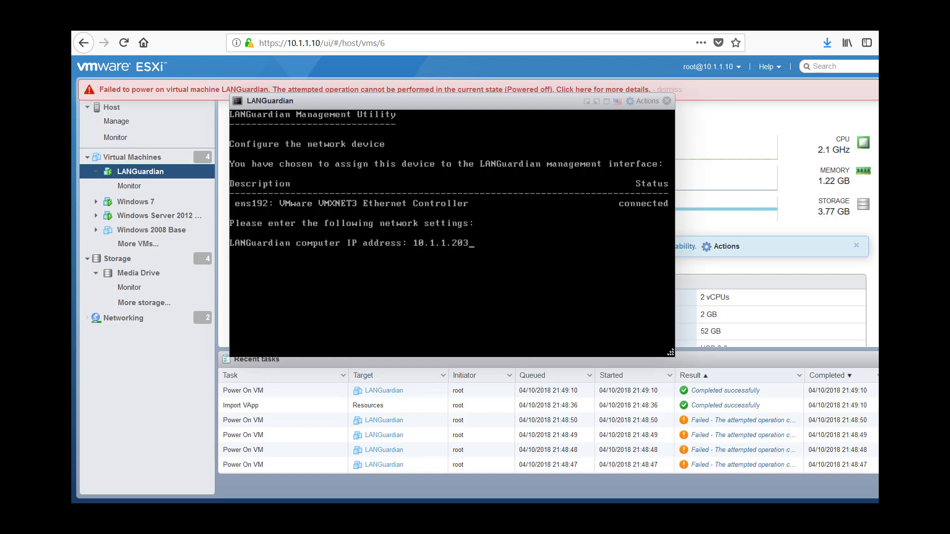
key("enter")
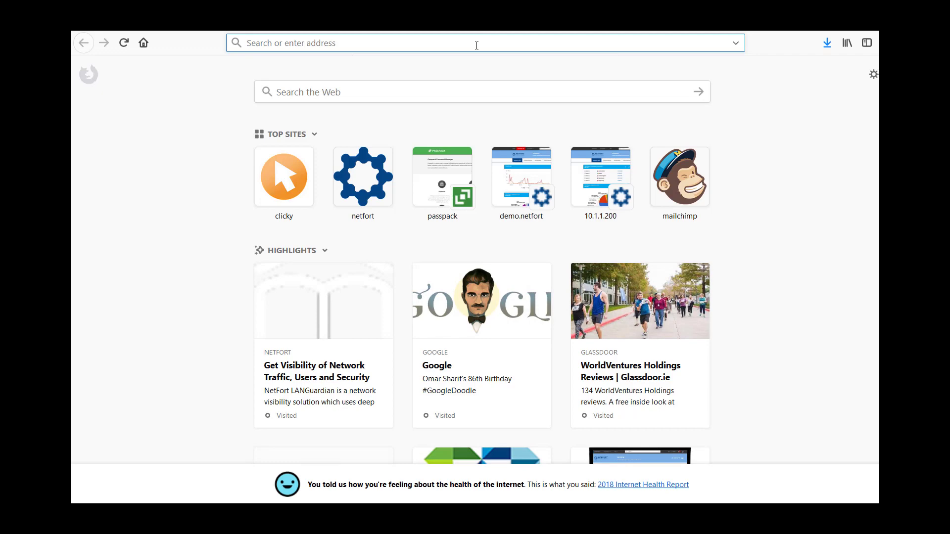
- Browse to the LANGuardian web address 10.1.1.203 in Firefox
type("10.1.1.200/")
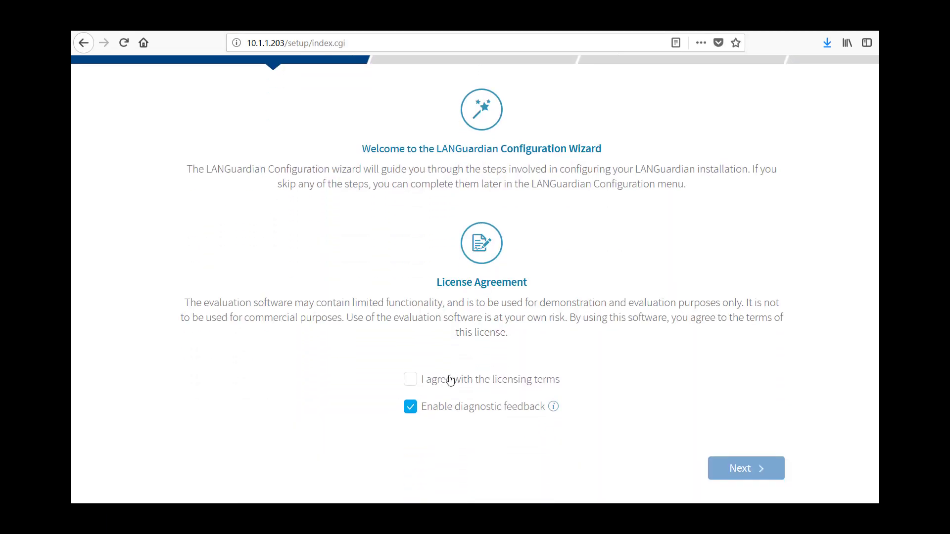
- Agree to the LANGuardian licensing terms and proceed to Verify Settings
left_click(410, 378)
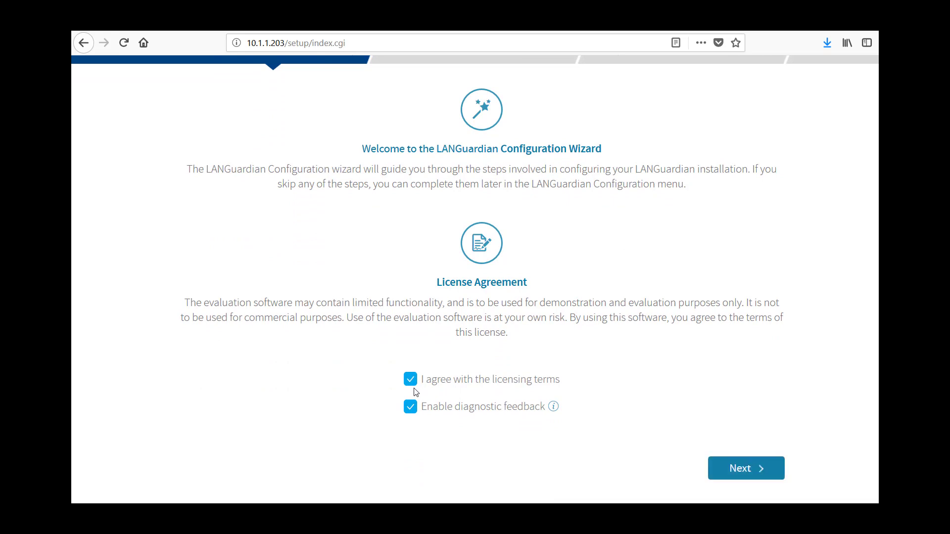
mouse_move(552, 431)
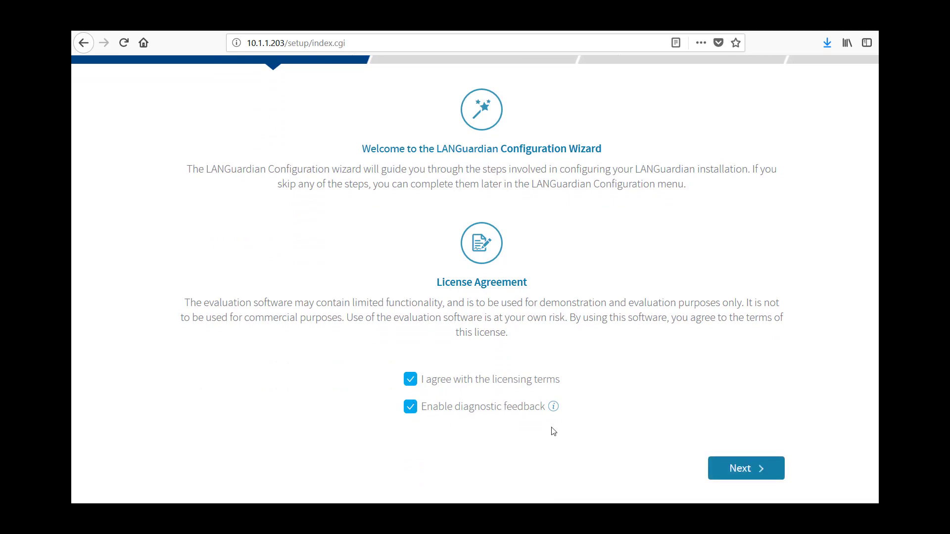
left_click(745, 468)
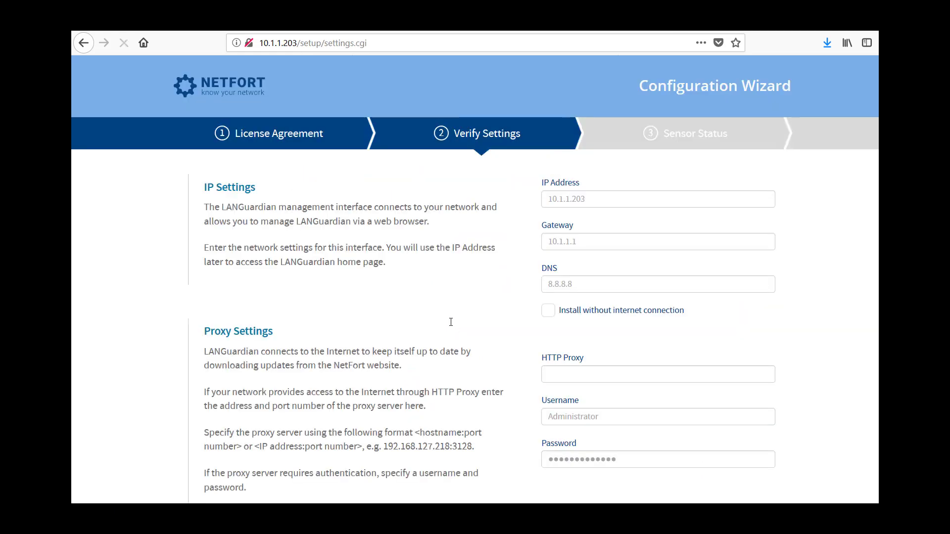
- Accept the IP and proxy settings and acknowledge the passed connection checks
scroll("down", 3)
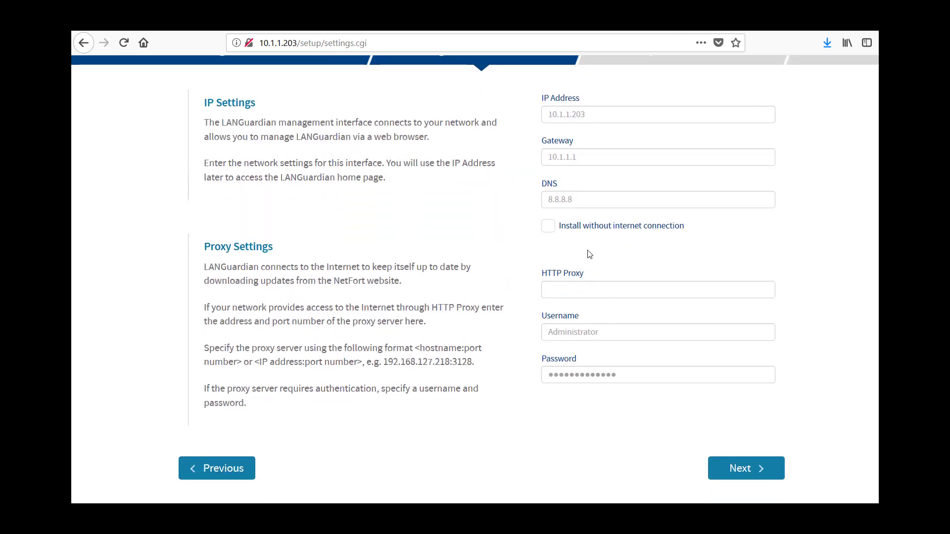
mouse_move(581, 306)
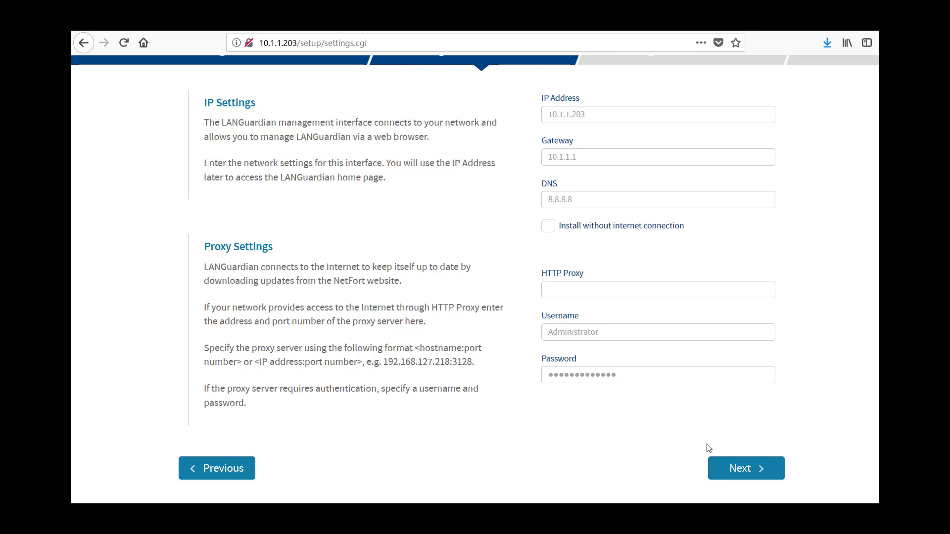
left_click(746, 468)
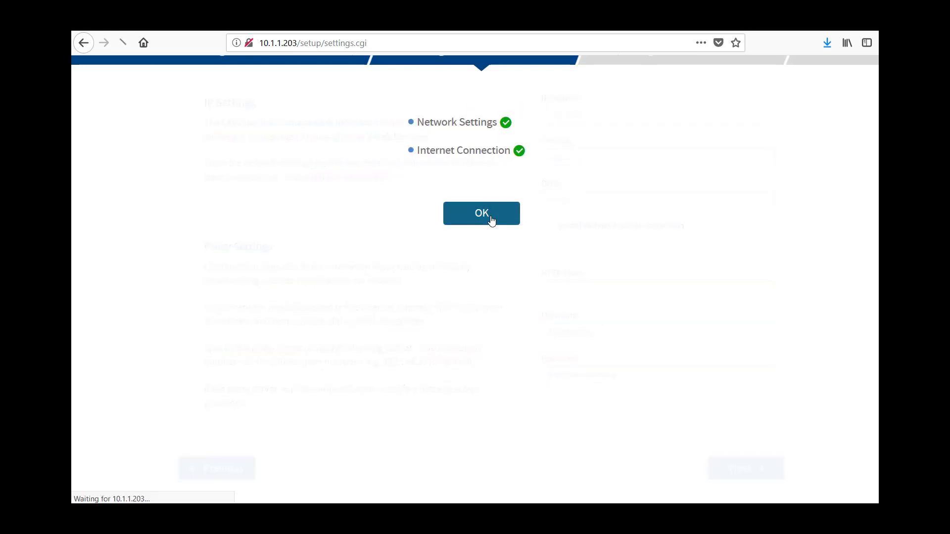
left_click(481, 213)
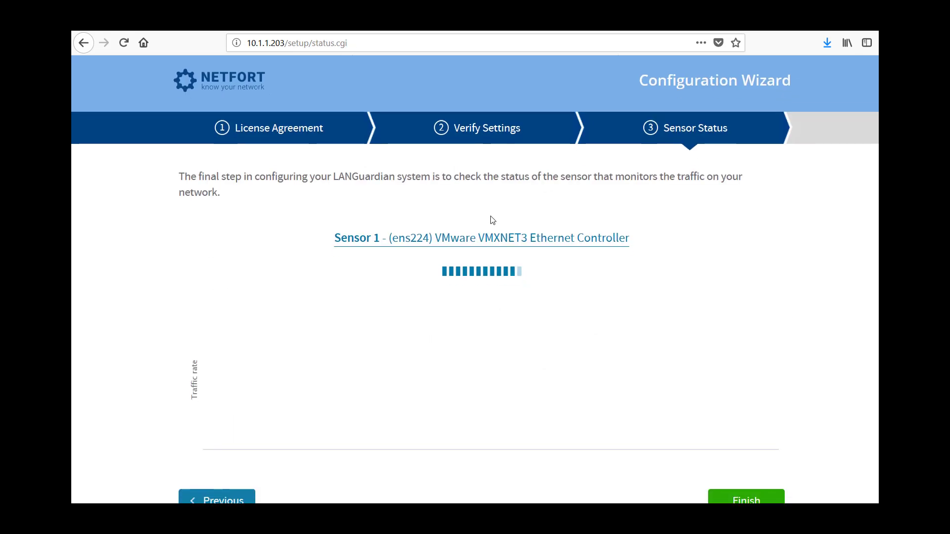
- Let the Sensor 1 (ens224) traffic graph load and finish the setup wizard
scroll("down", 3)
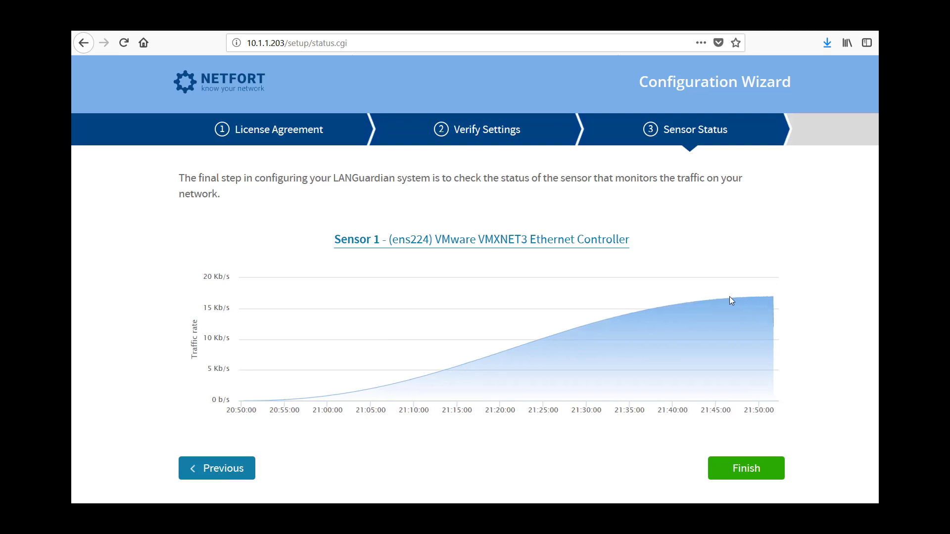
mouse_move(670, 357)
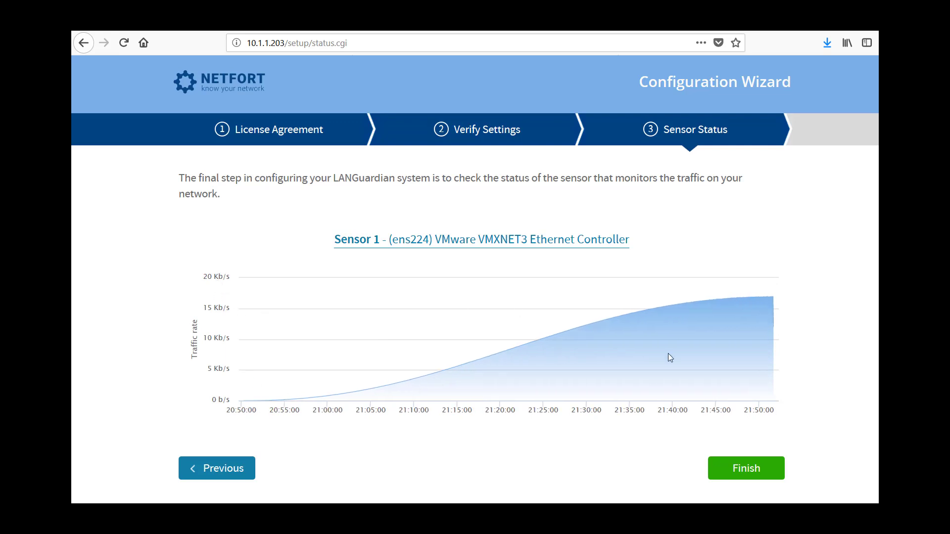
left_click(746, 468)
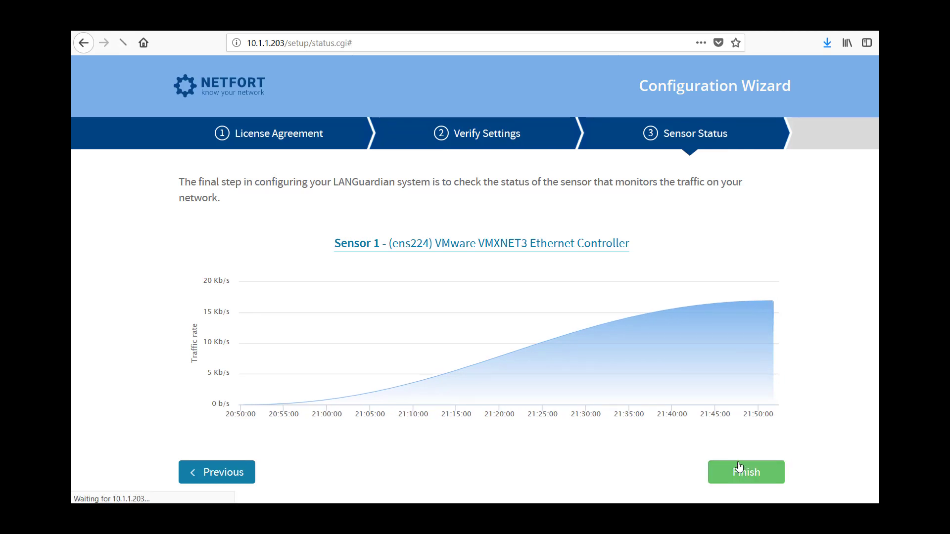
left_click(746, 472)
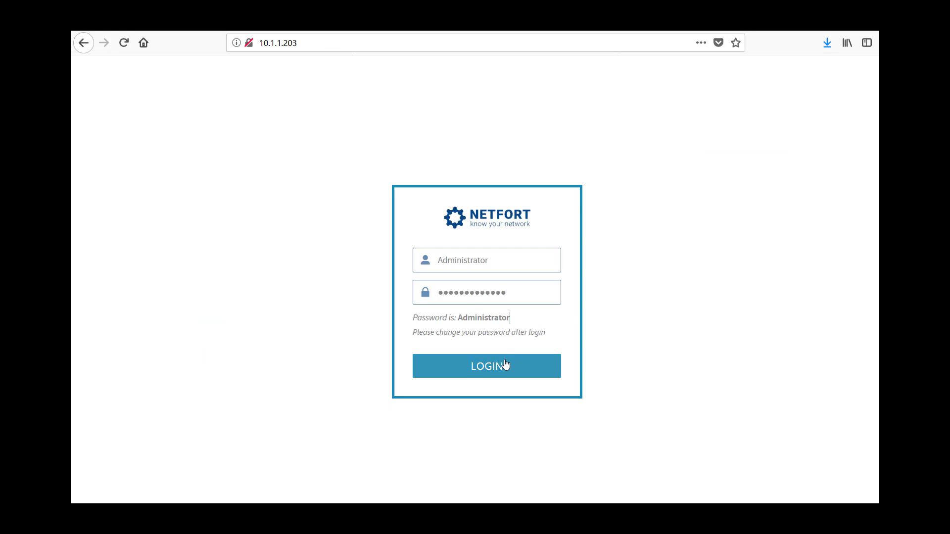
- Log in as Administrator, view the account menu, and browse the Network Traffic dashboard panels
left_click(486, 366)
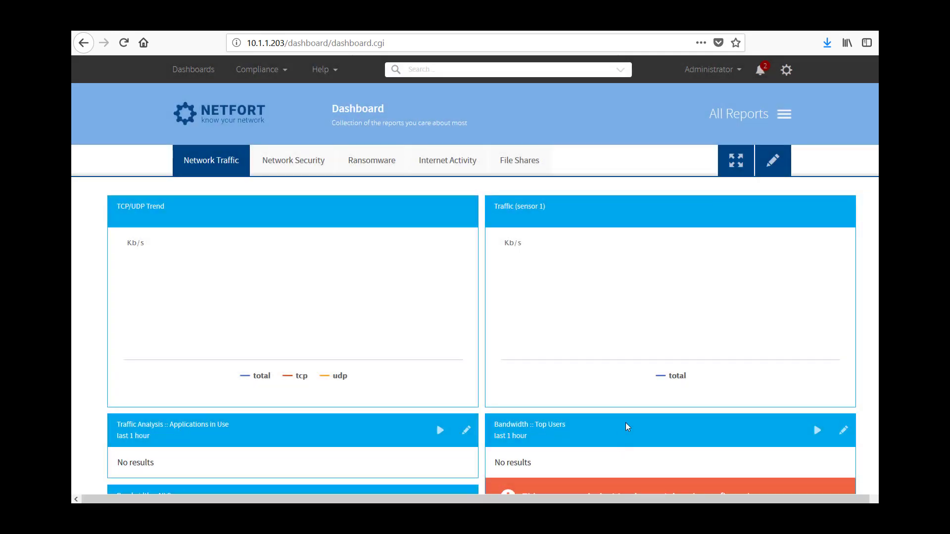
left_click(710, 69)
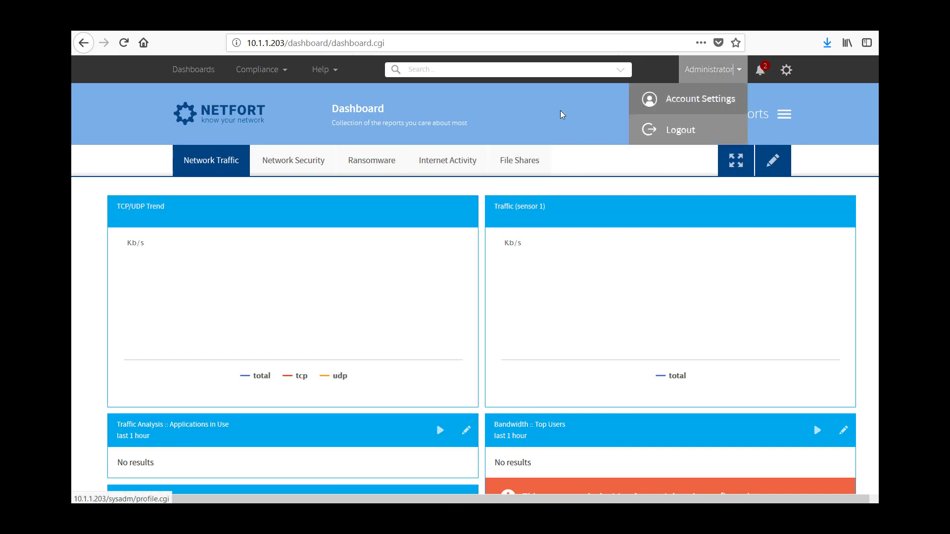
scroll("down", 3)
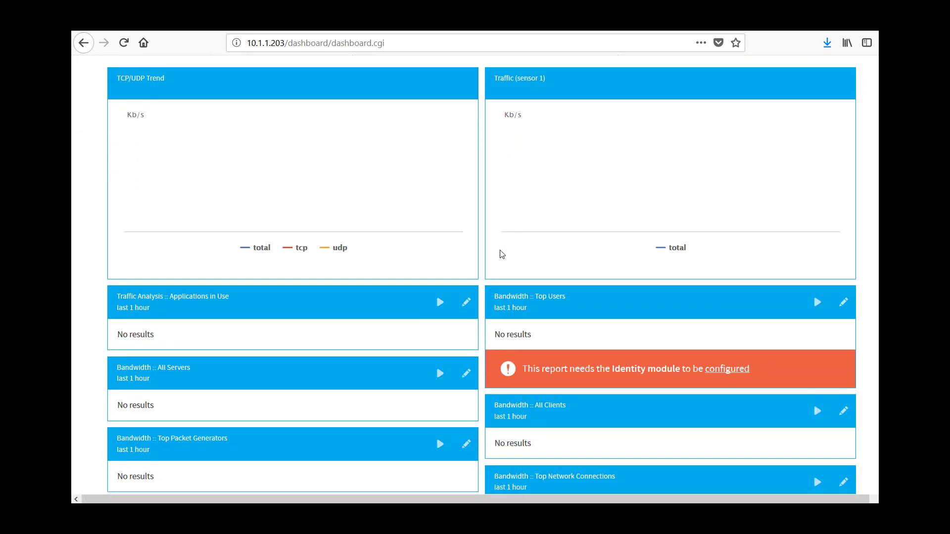
scroll("down", 3)
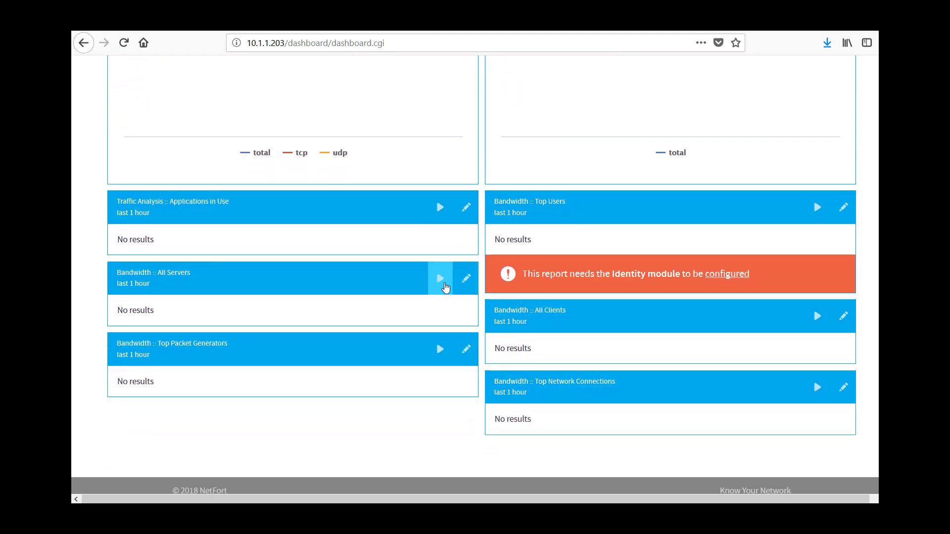
mouse_move(291, 295)
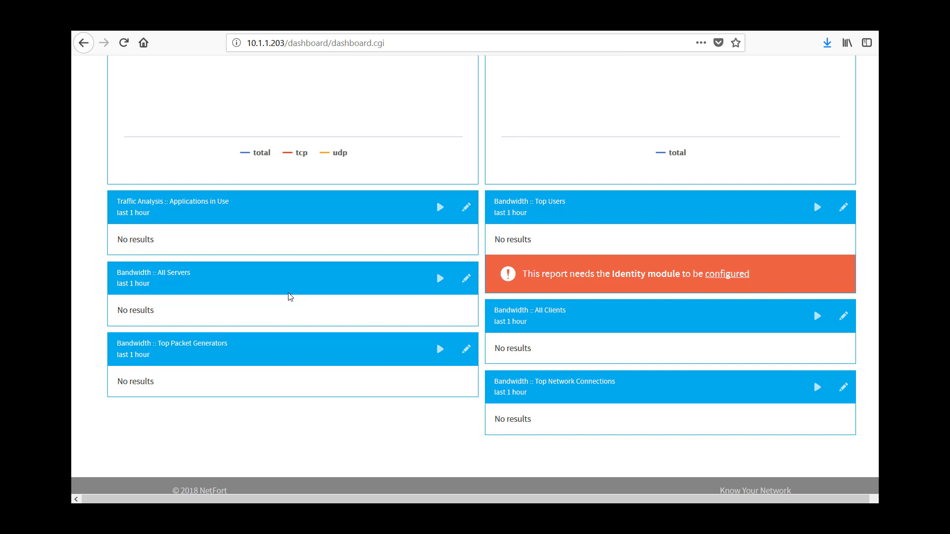
mouse_move(311, 286)
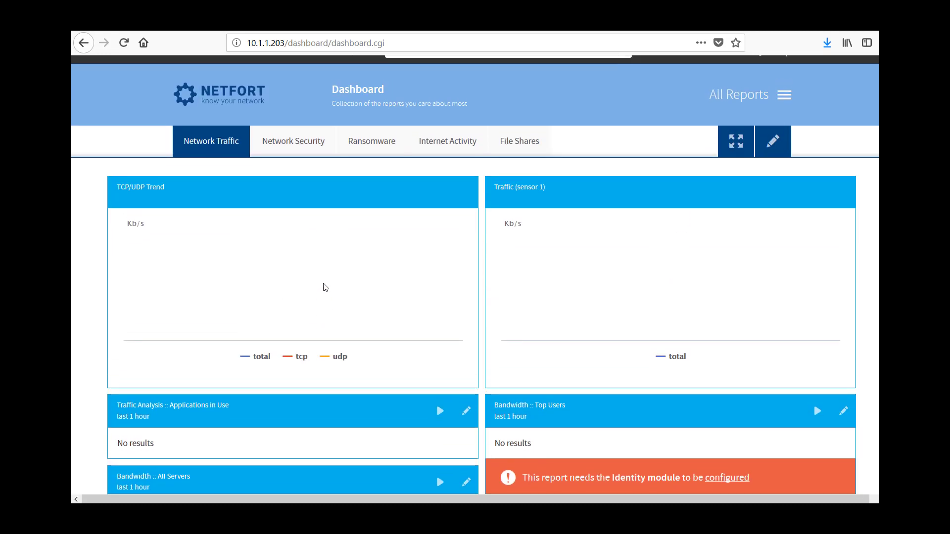
scroll("down", 3)
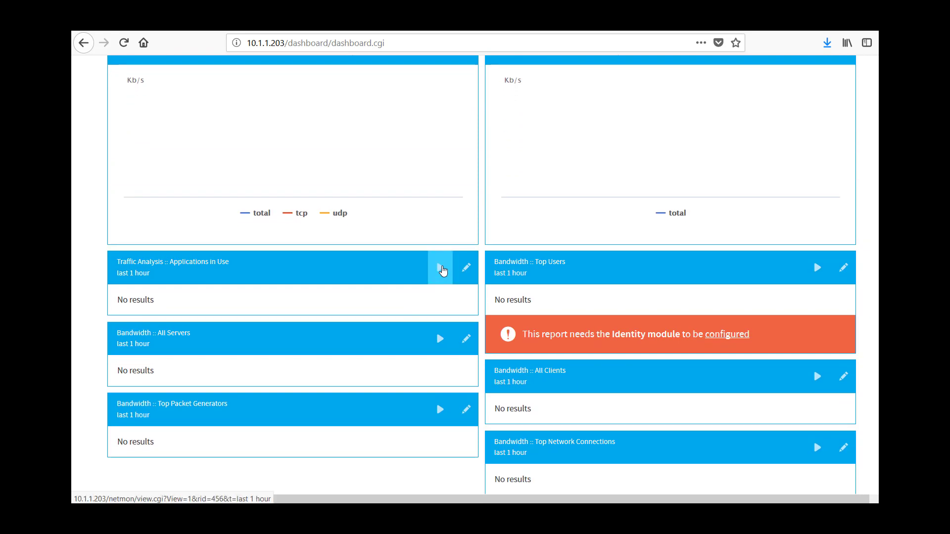
left_click(440, 268)
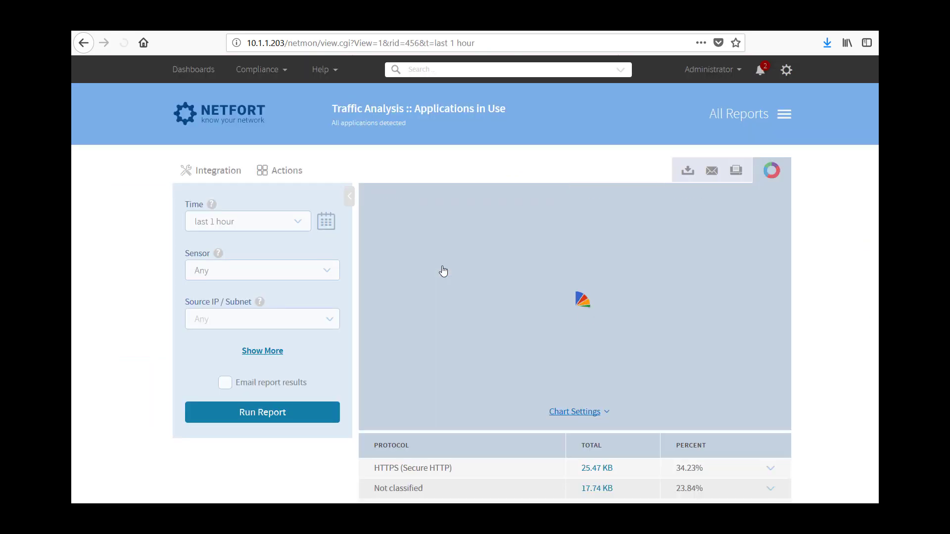
scroll("down", 3)
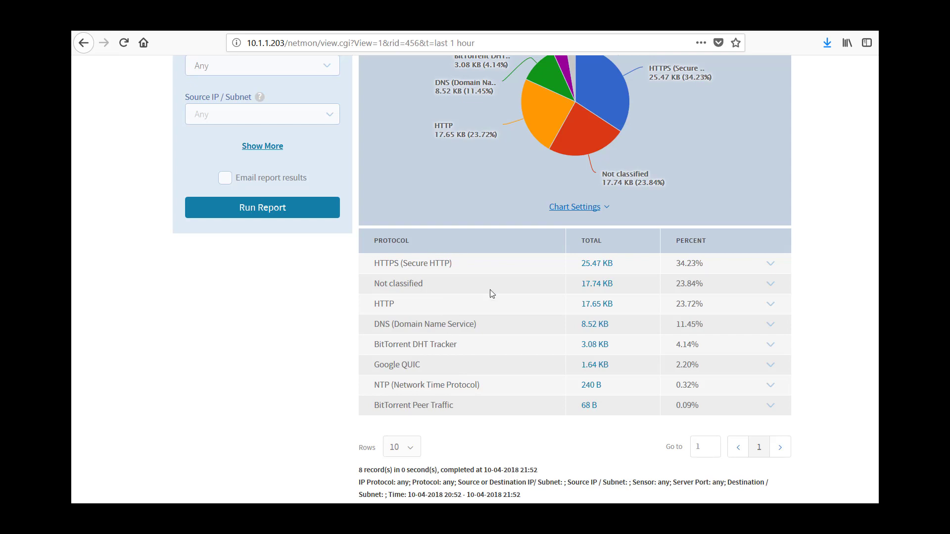
mouse_move(558, 345)
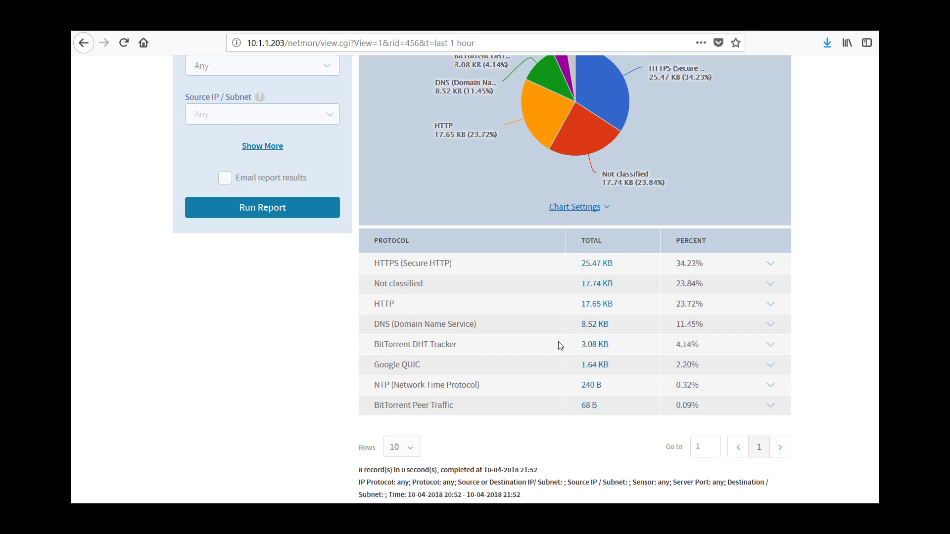
mouse_move(596, 263)
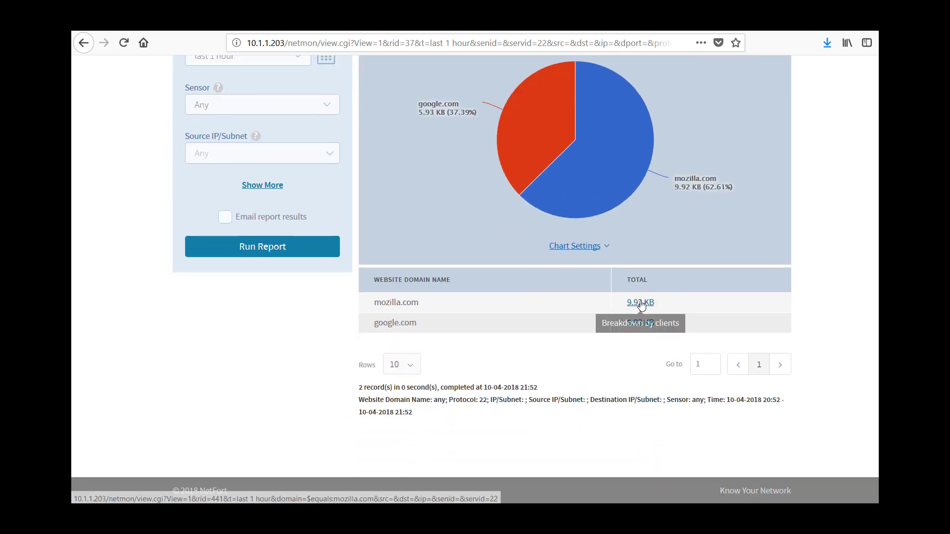
left_click(640, 303)
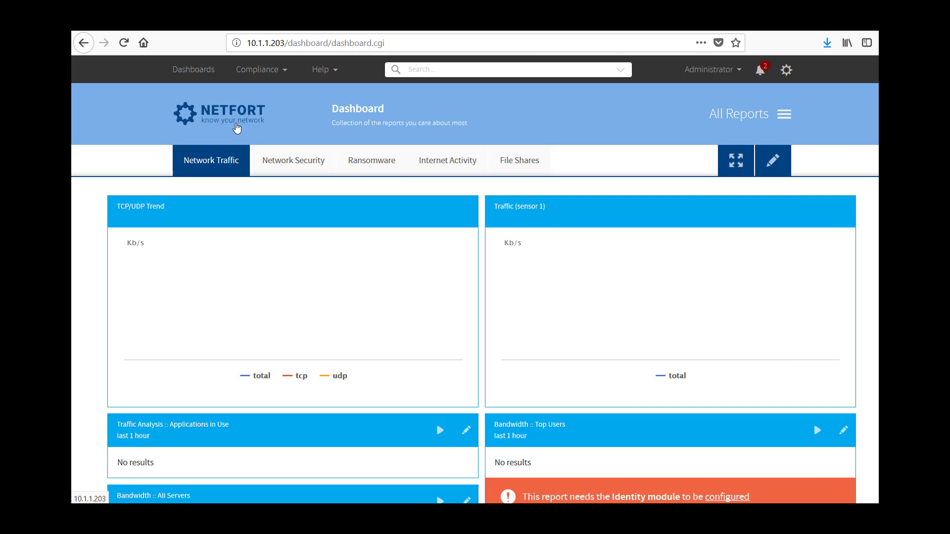
scroll("down", 3)
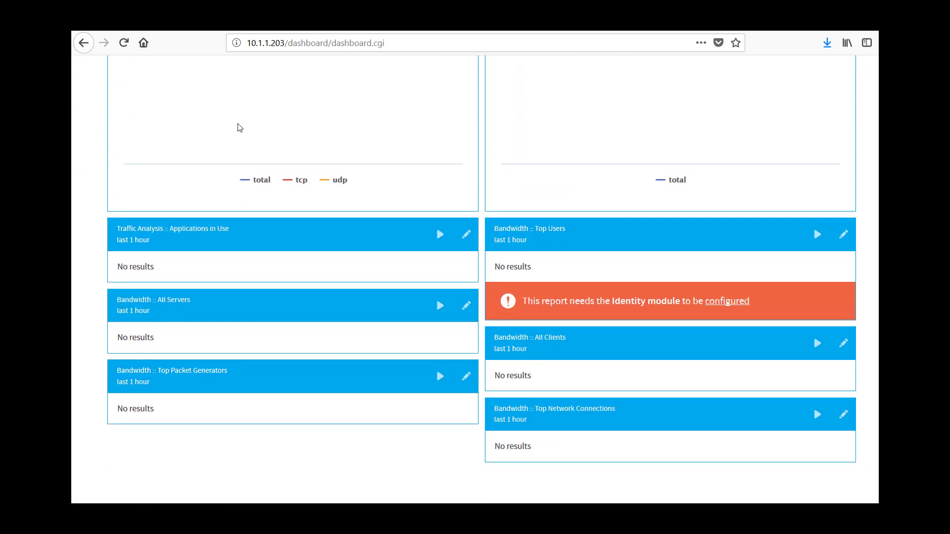